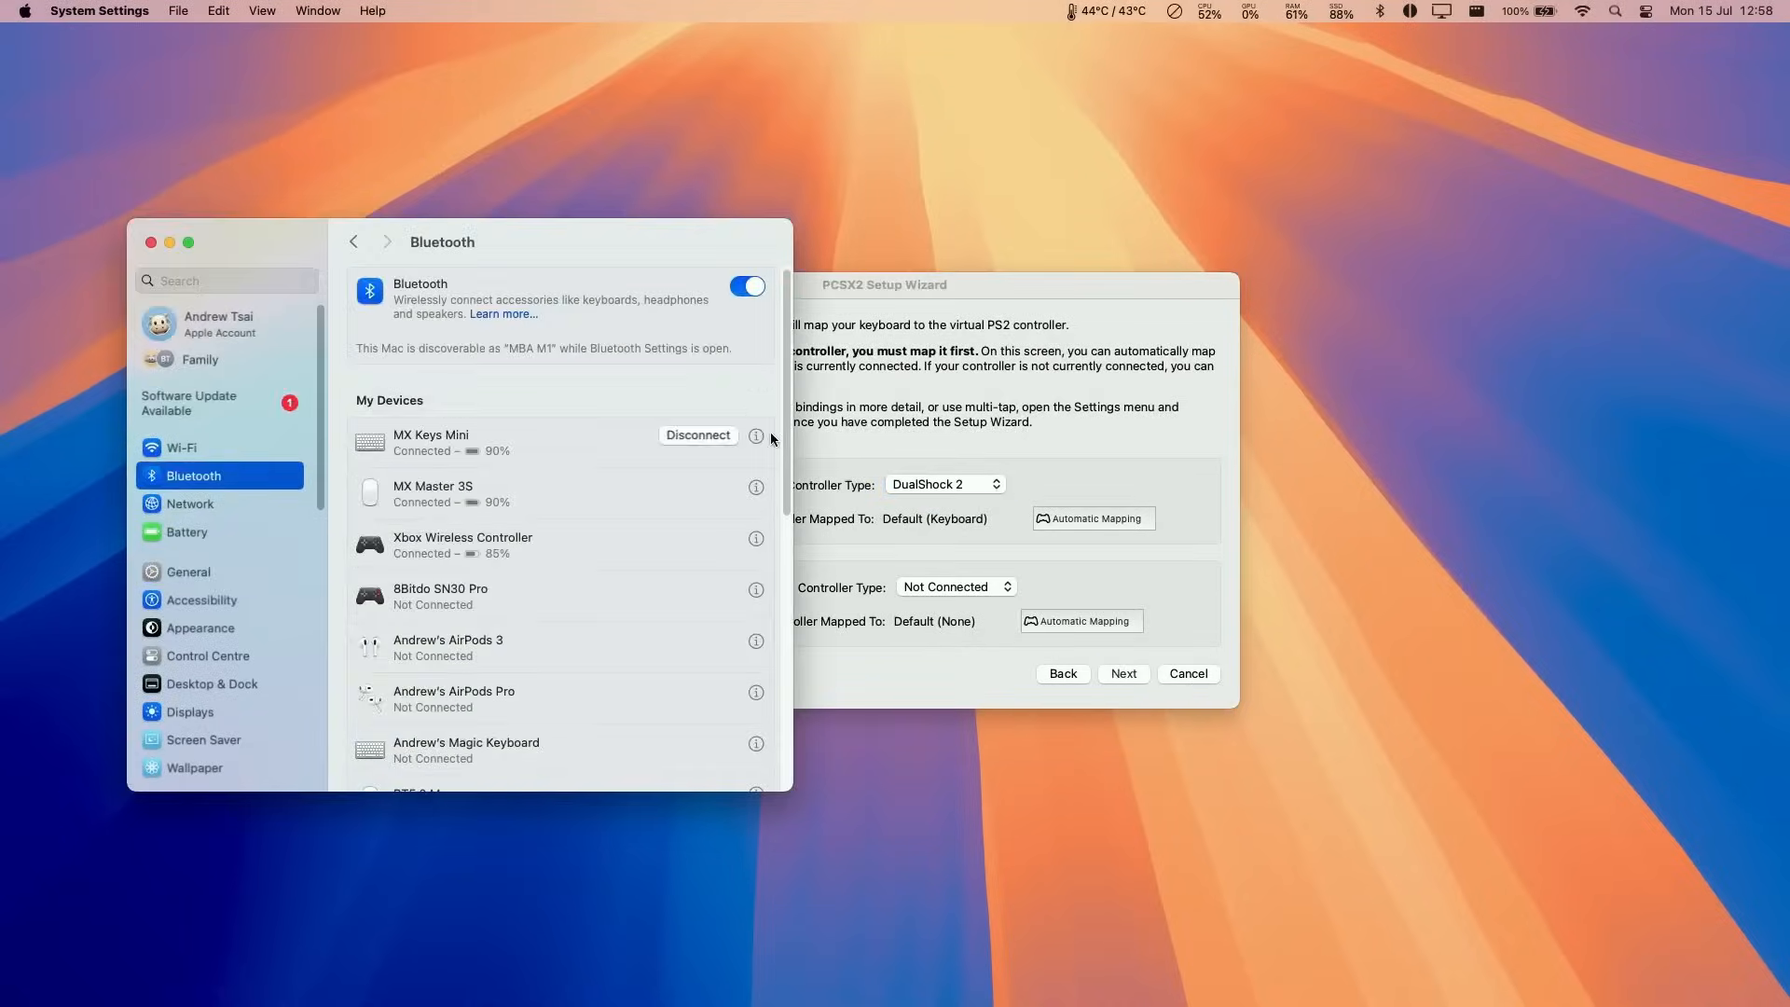
# Confirm the Xbox Wireless Controller shows as connected in the Bluetooth list.
pyautogui.scroll(-3)
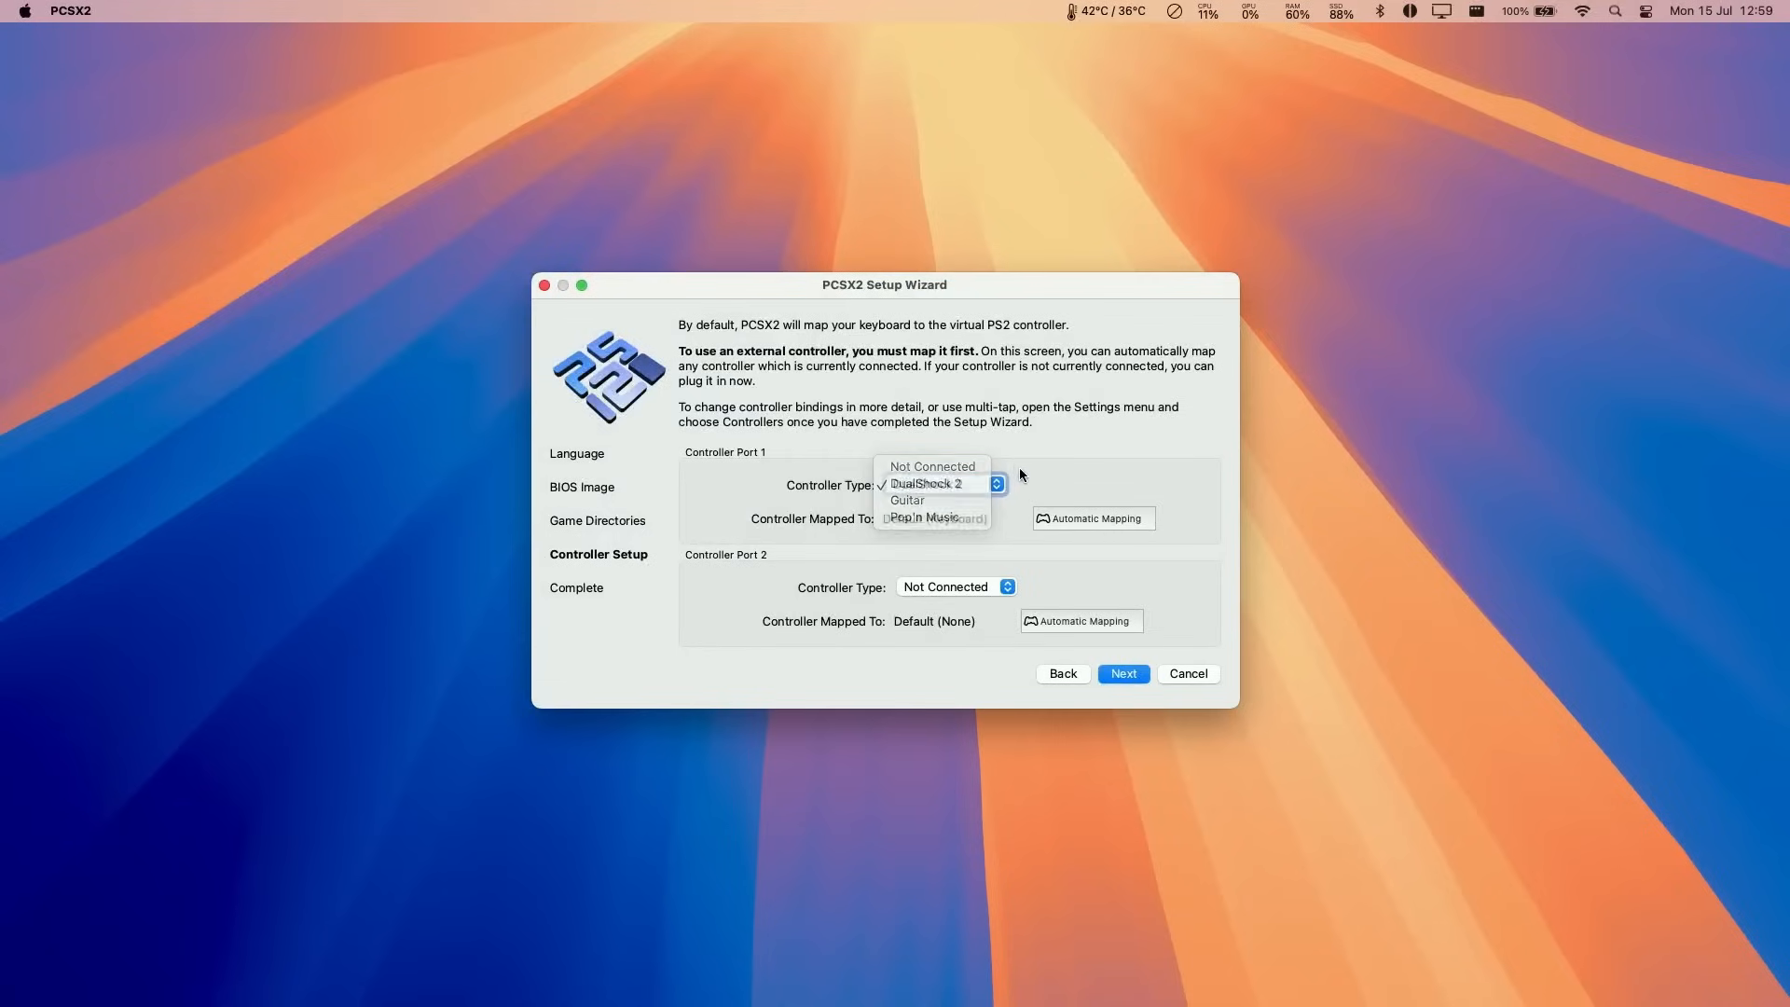
# Map port 1's DualShock 2 to SDL-0 (Xbox Series X Controller), leave port 2 Not Connected, and finish the wizard.
pyautogui.click(927, 483)
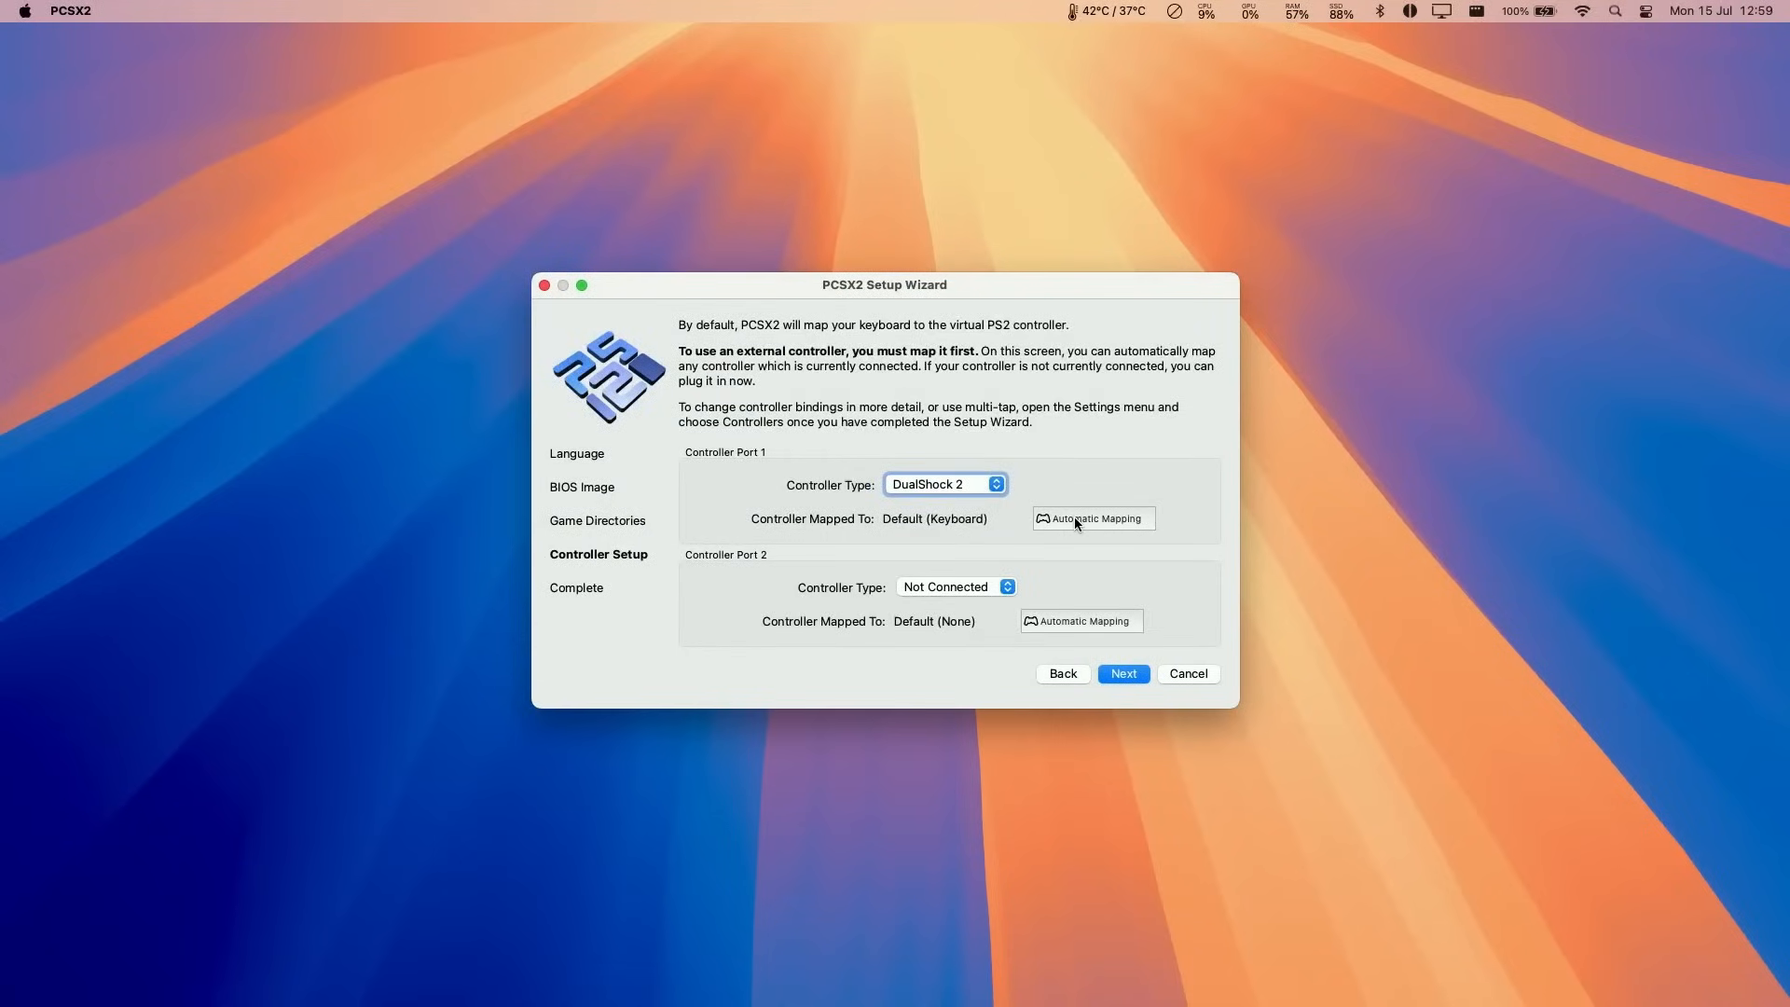
pyautogui.click(1090, 516)
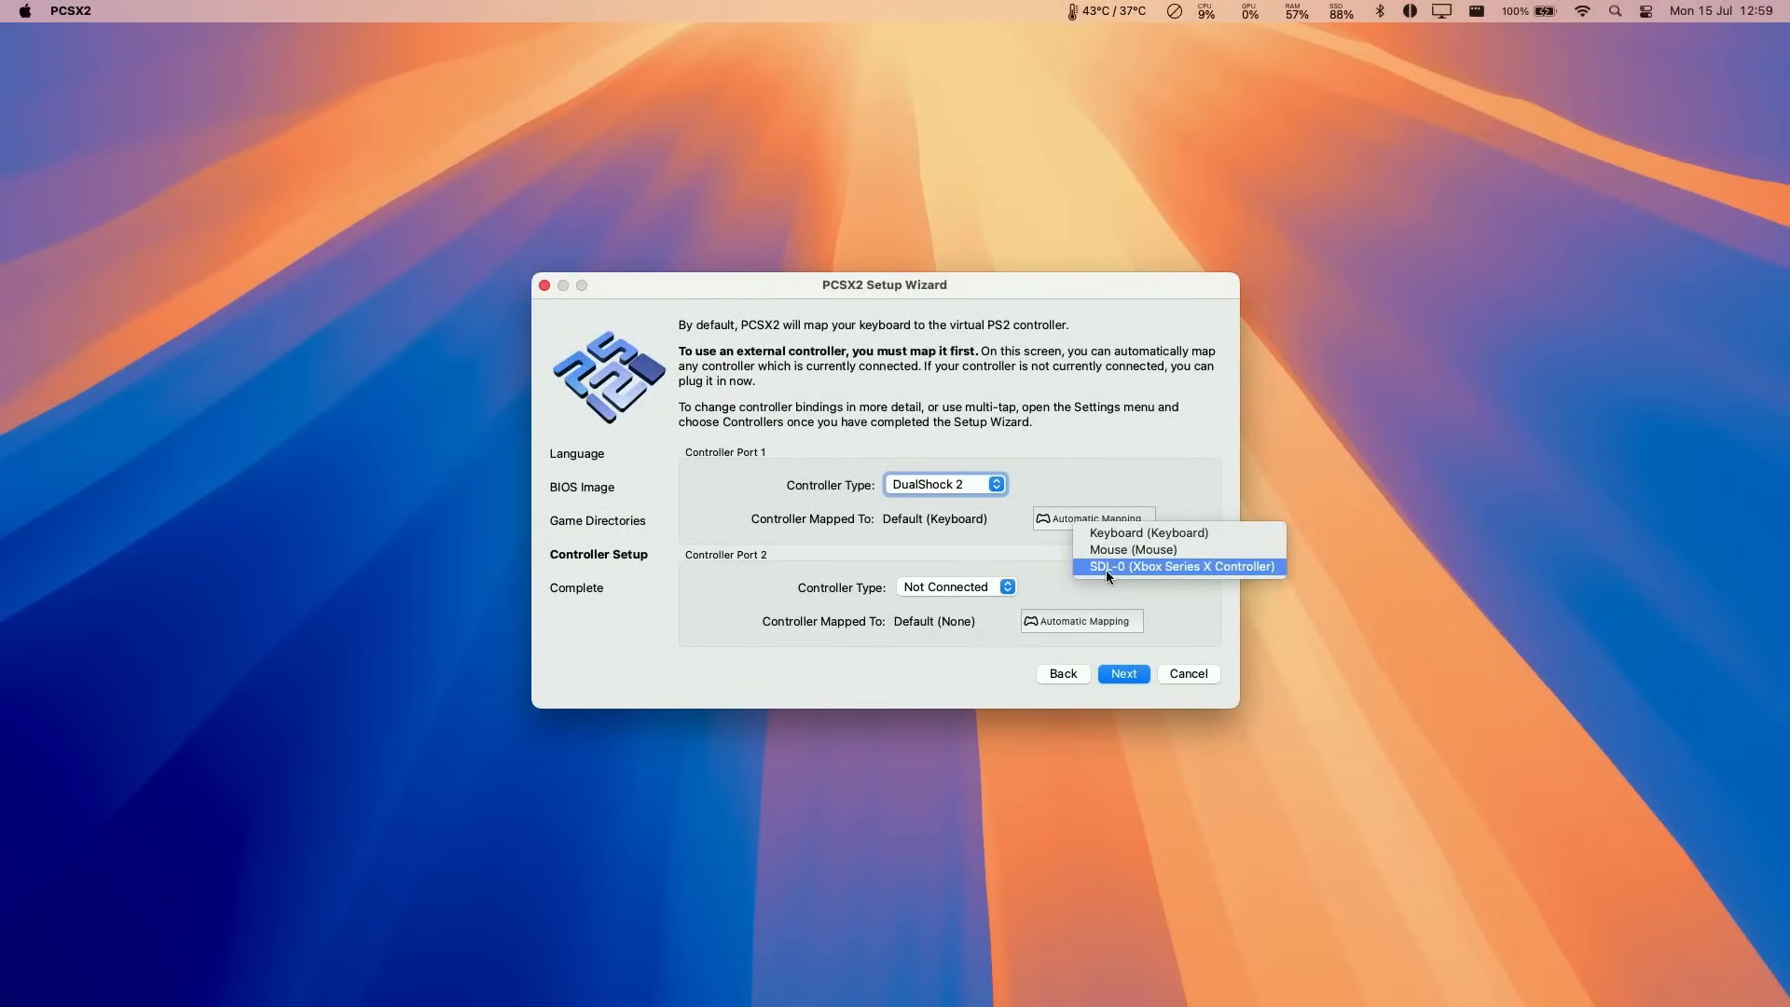
pyautogui.moveTo(1126, 572)
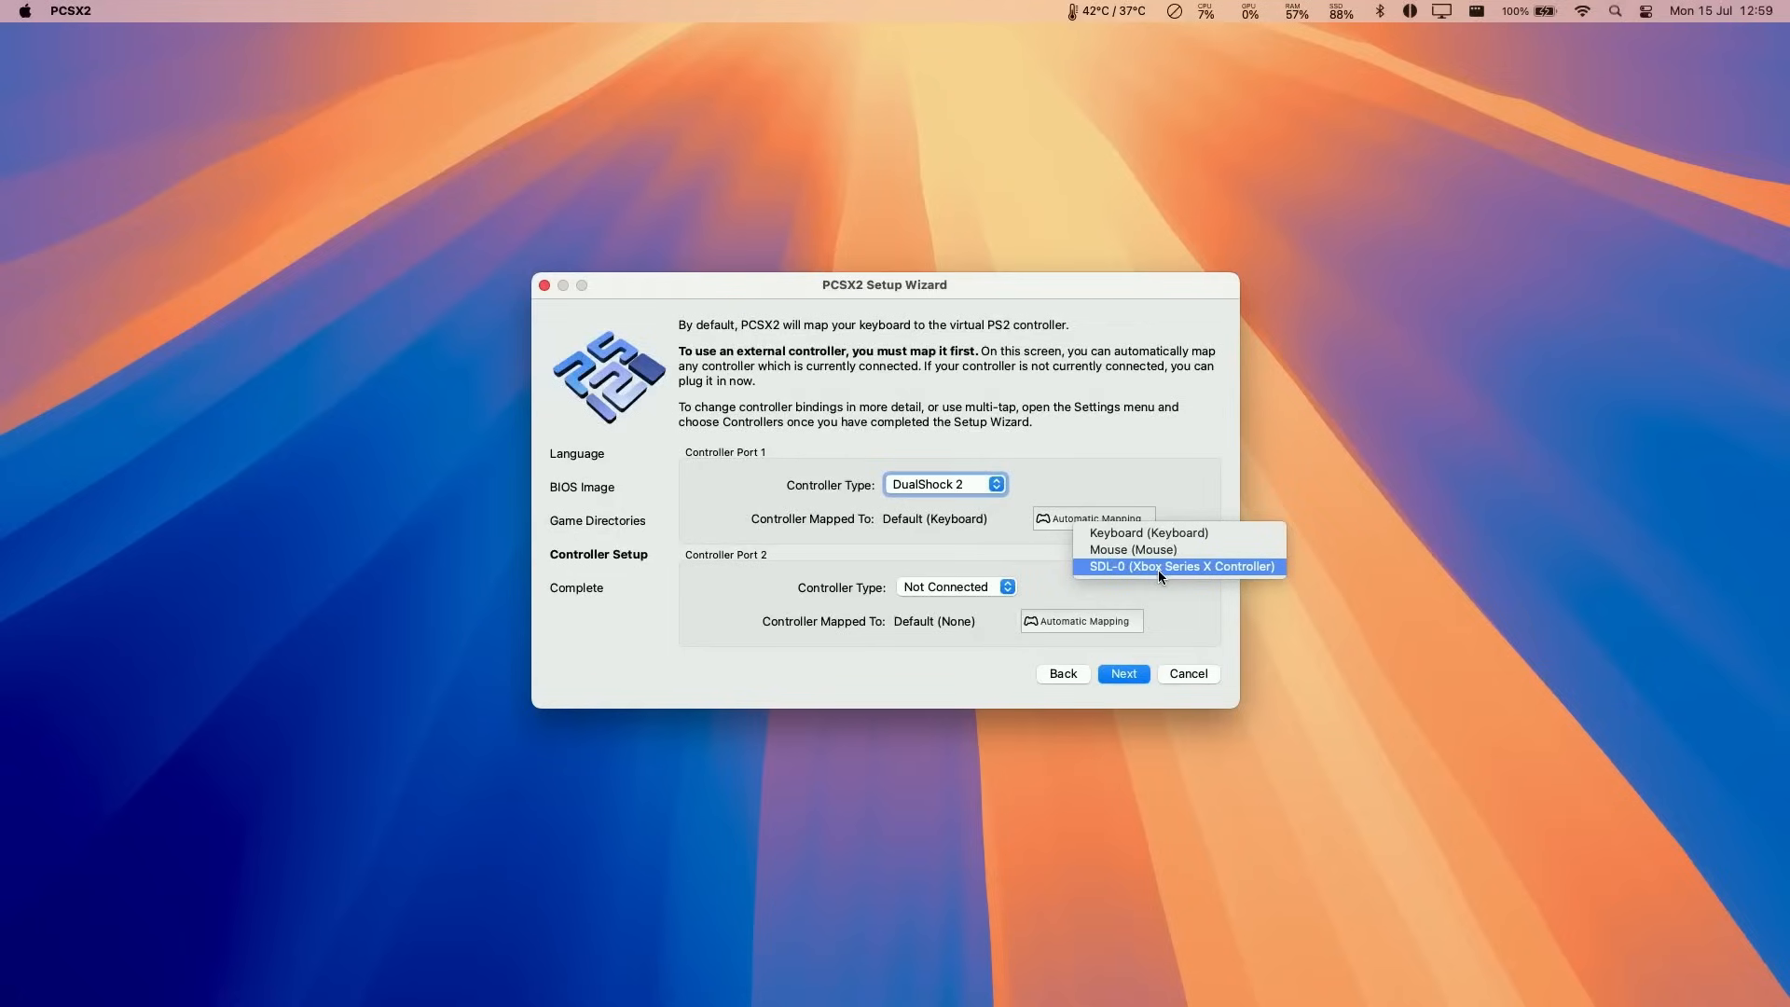
pyautogui.click(1178, 566)
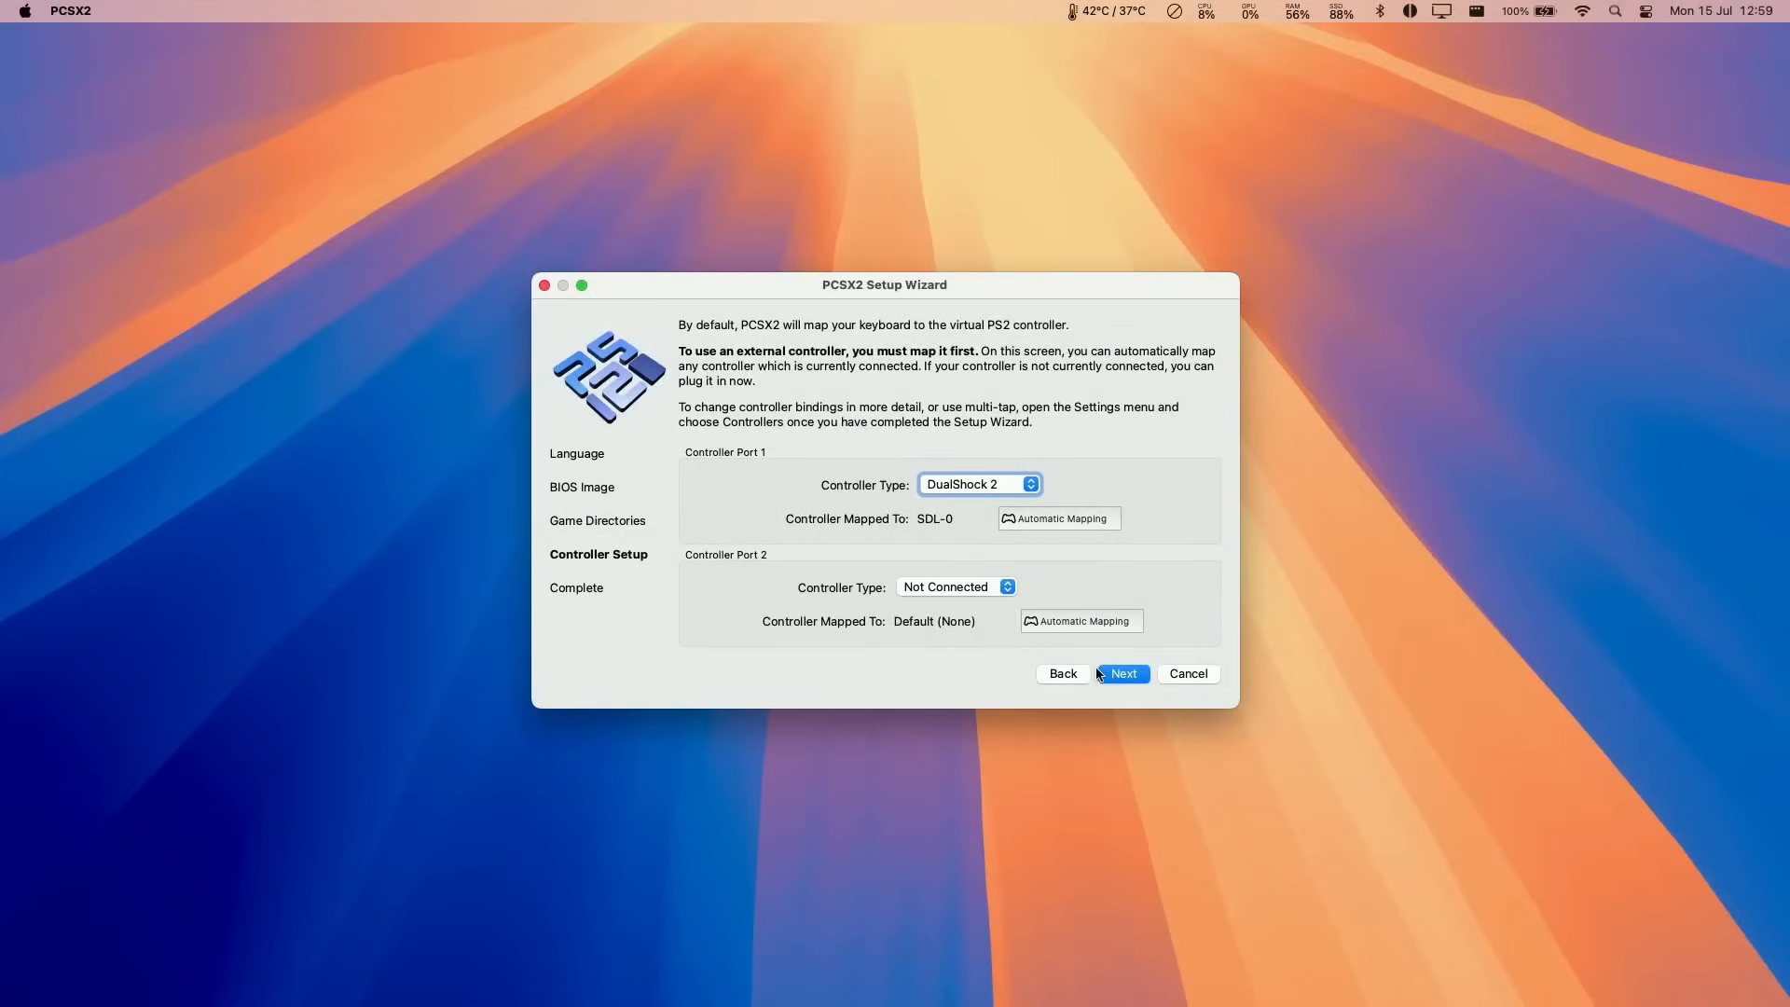
pyautogui.click(956, 585)
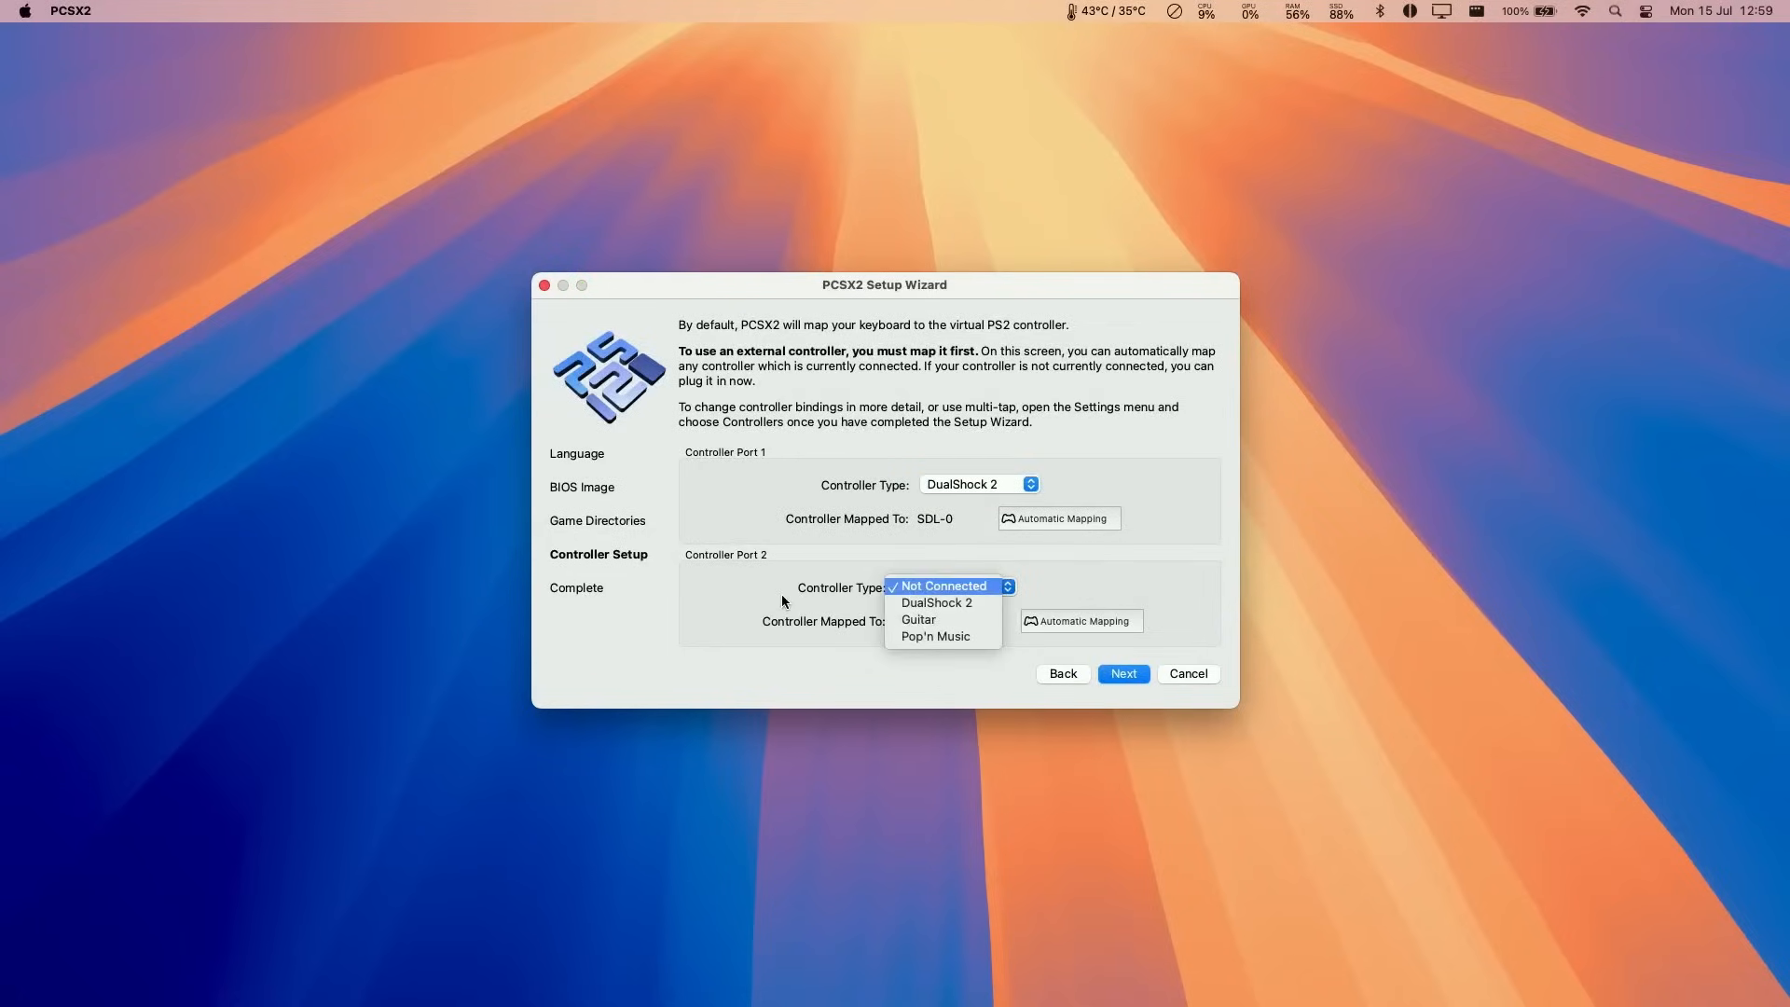
pyautogui.click(1123, 673)
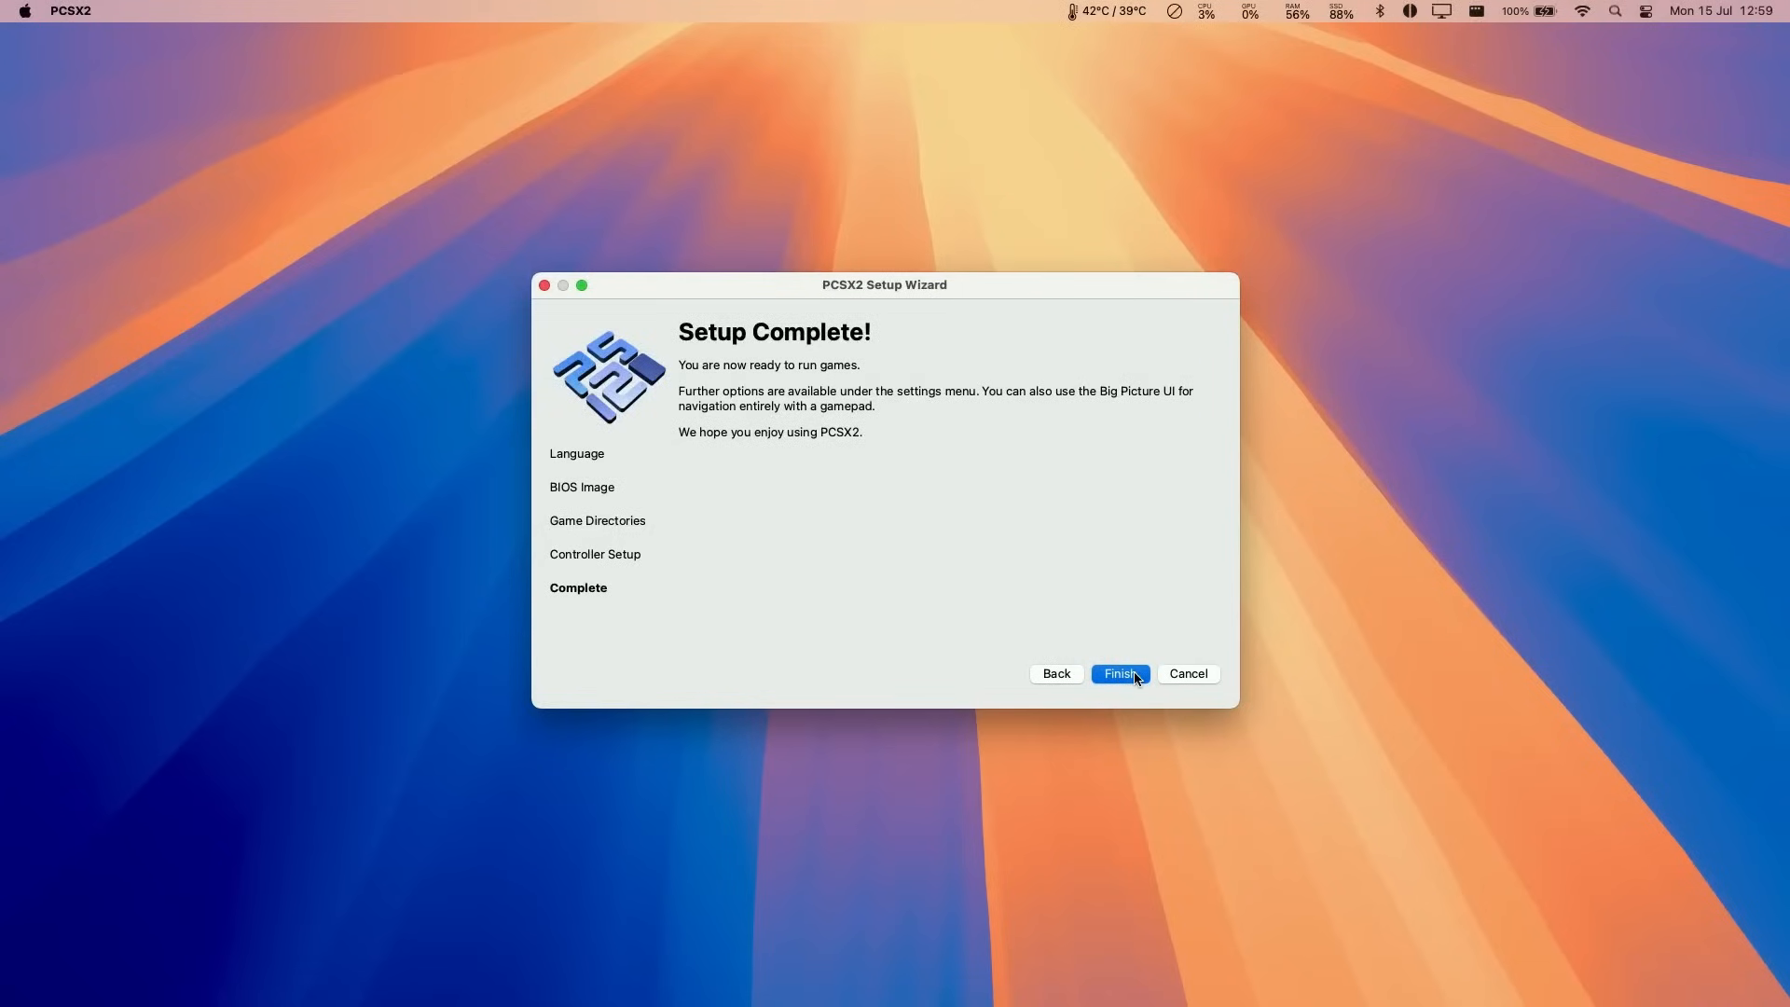
pyautogui.click(1117, 673)
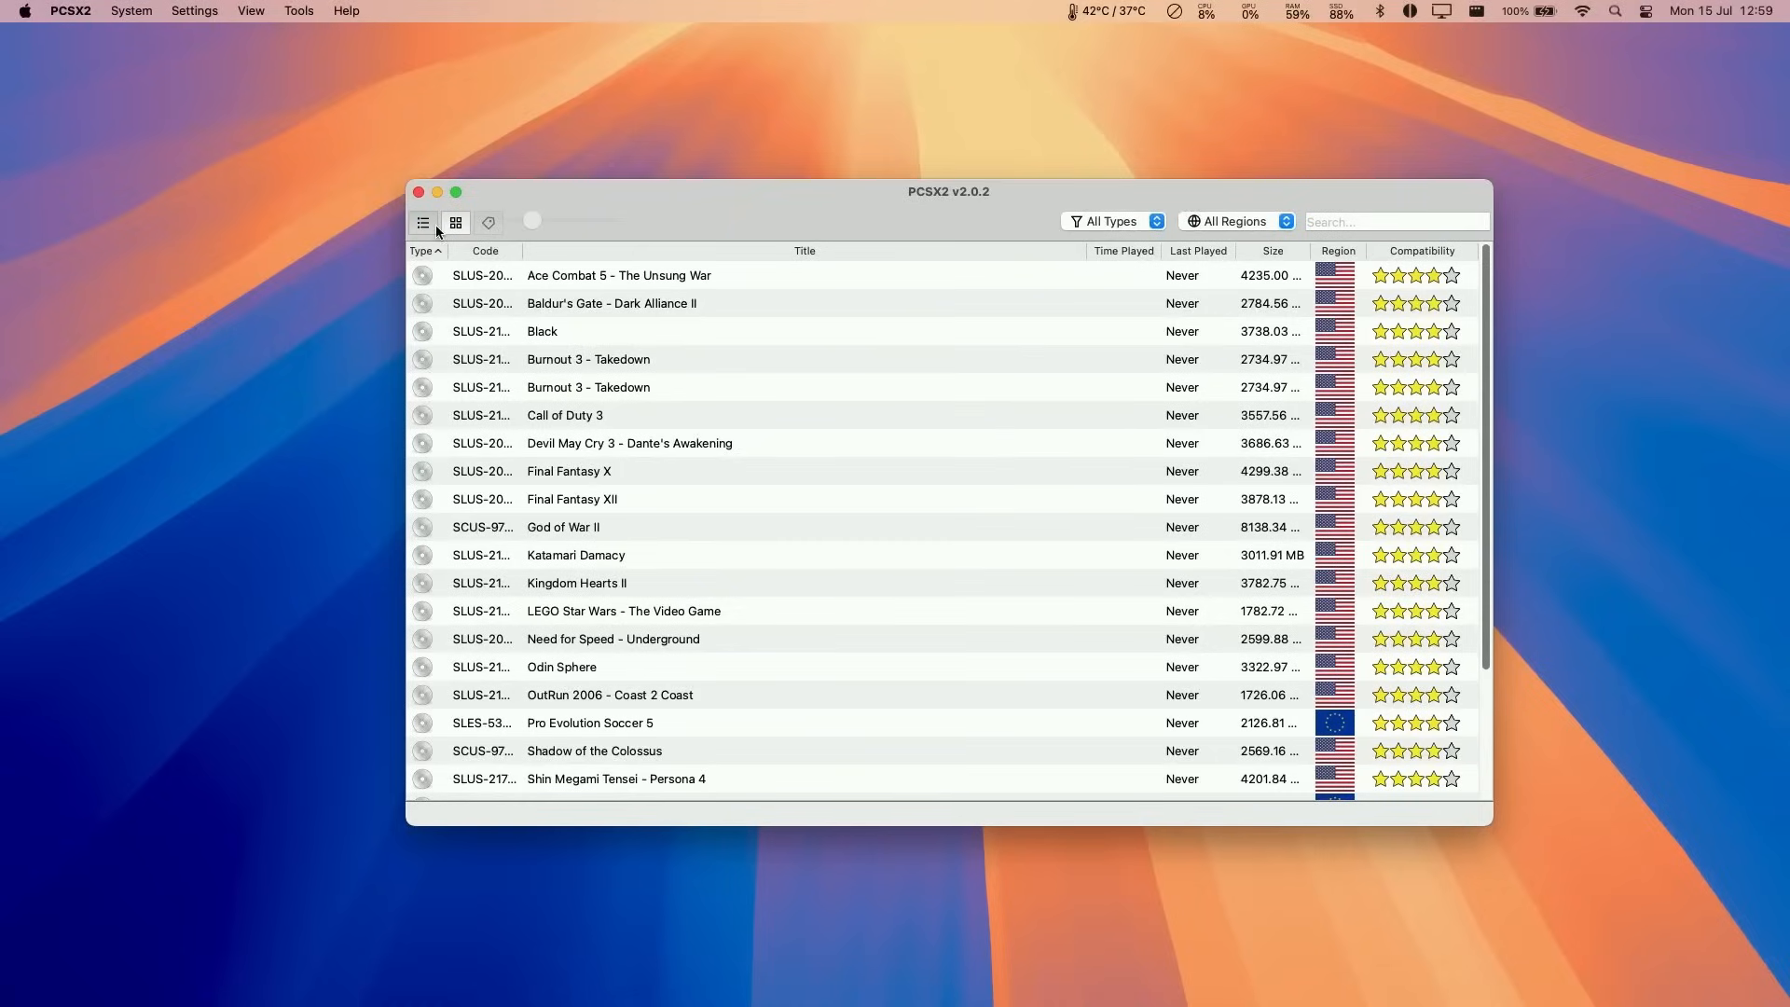
# Switch the game list to cover grid, then copy the default covers URL from github.com/xlenore/ps2-covers in Safari.
pyautogui.click(455, 222)
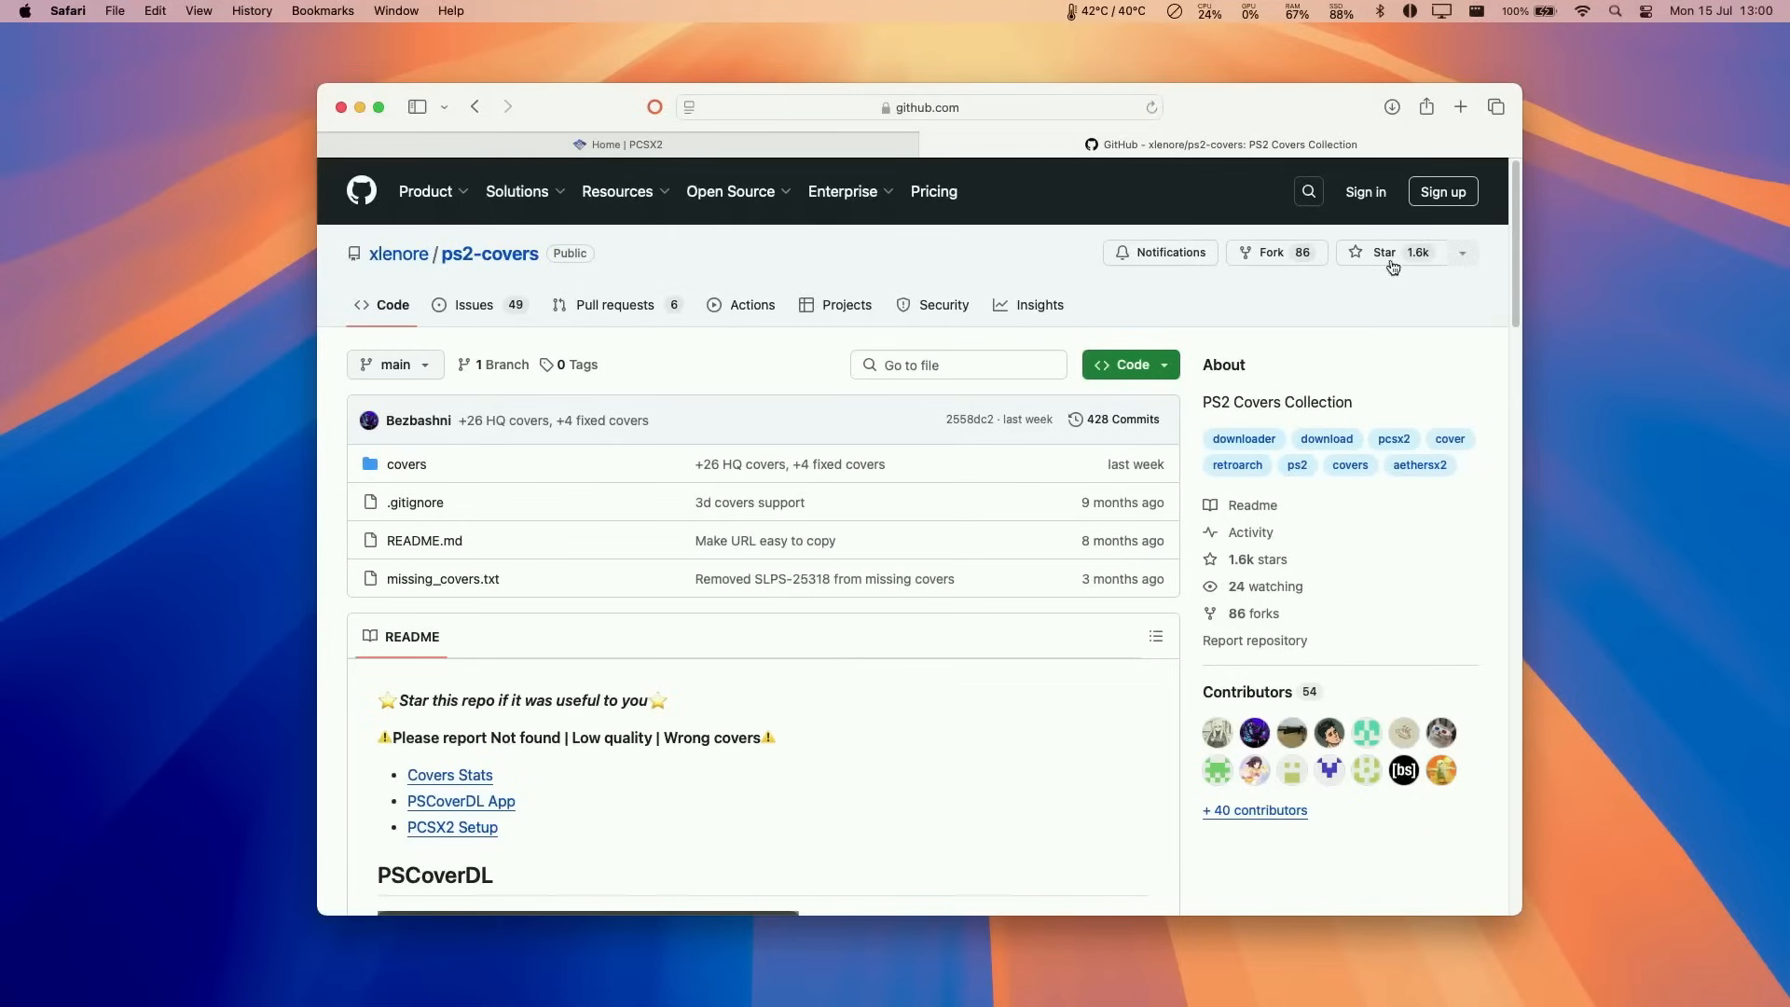
pyautogui.scroll(-3)
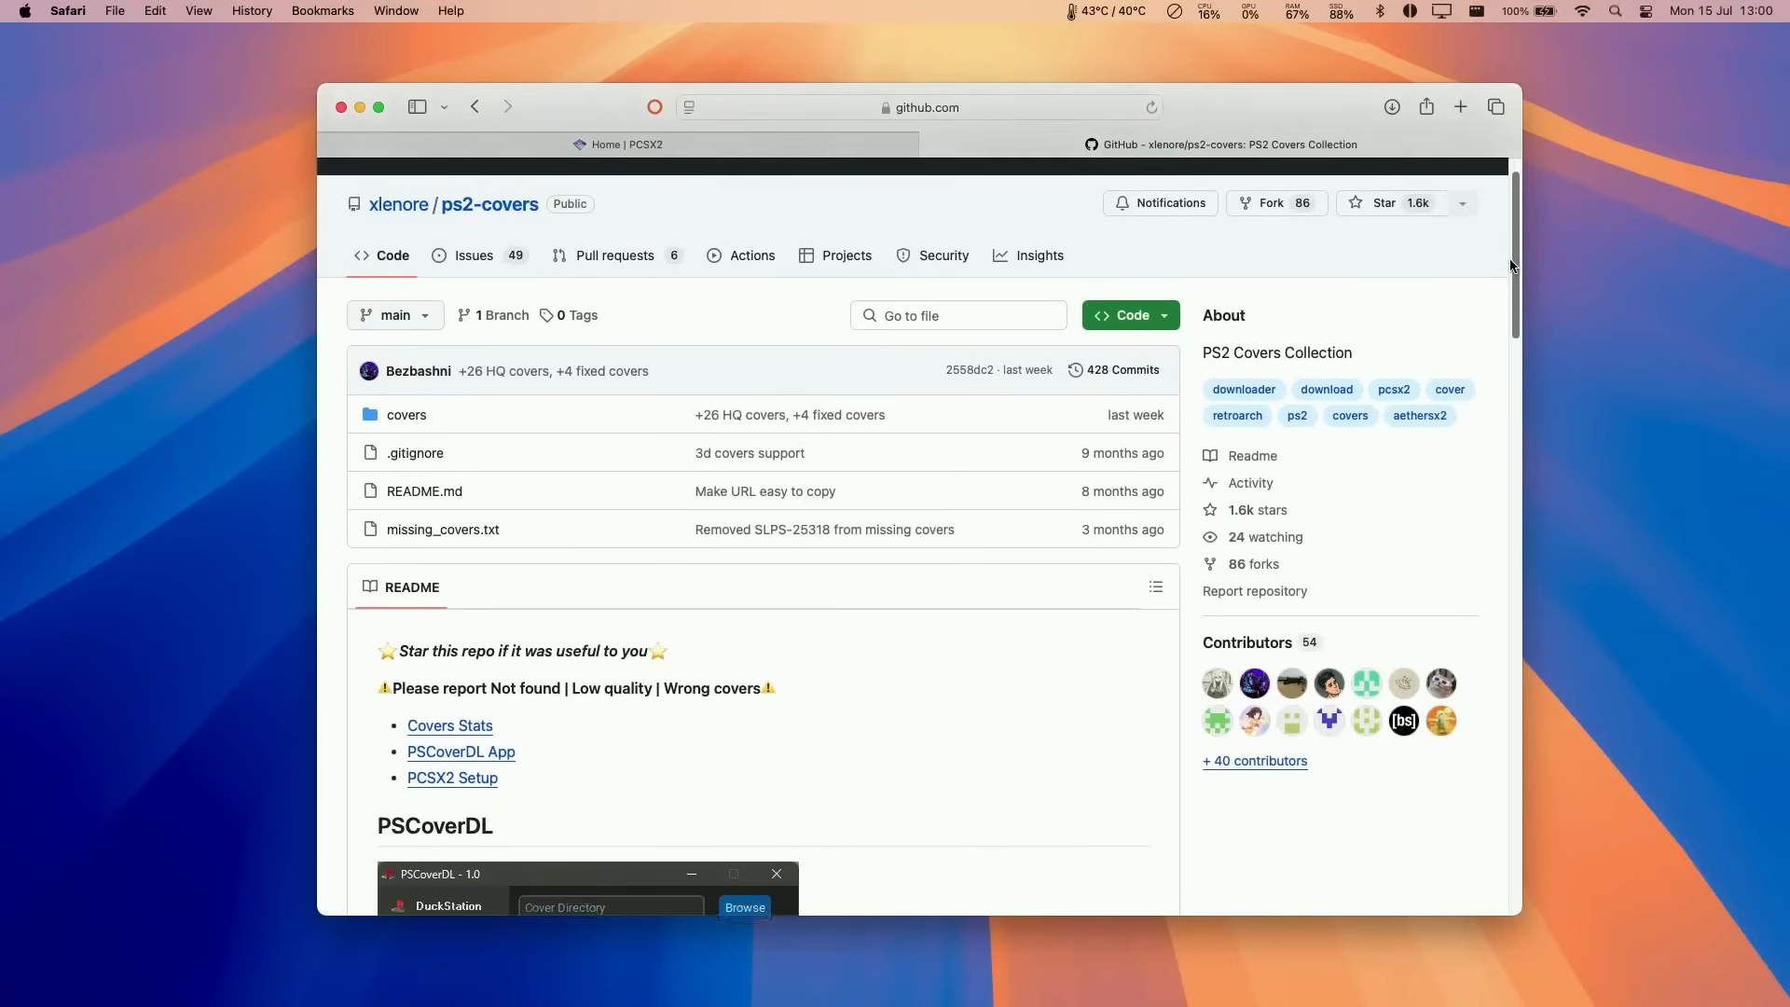
pyautogui.click(919, 108)
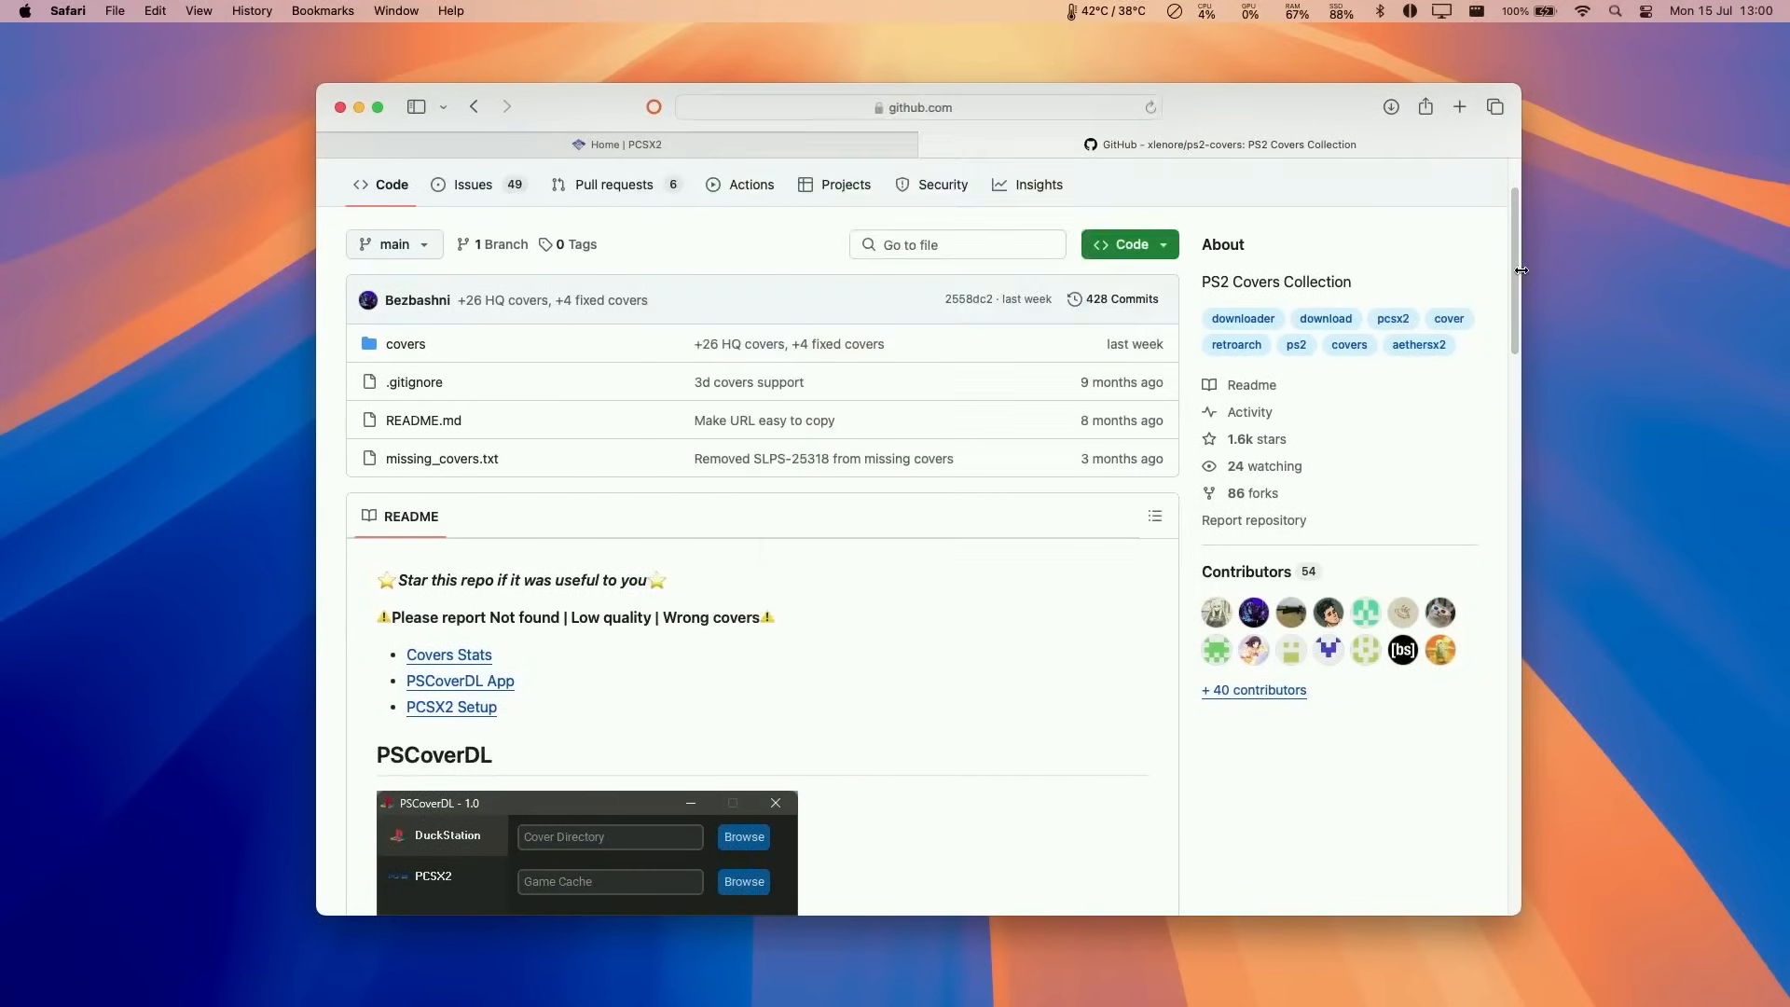
pyautogui.scroll(-3)
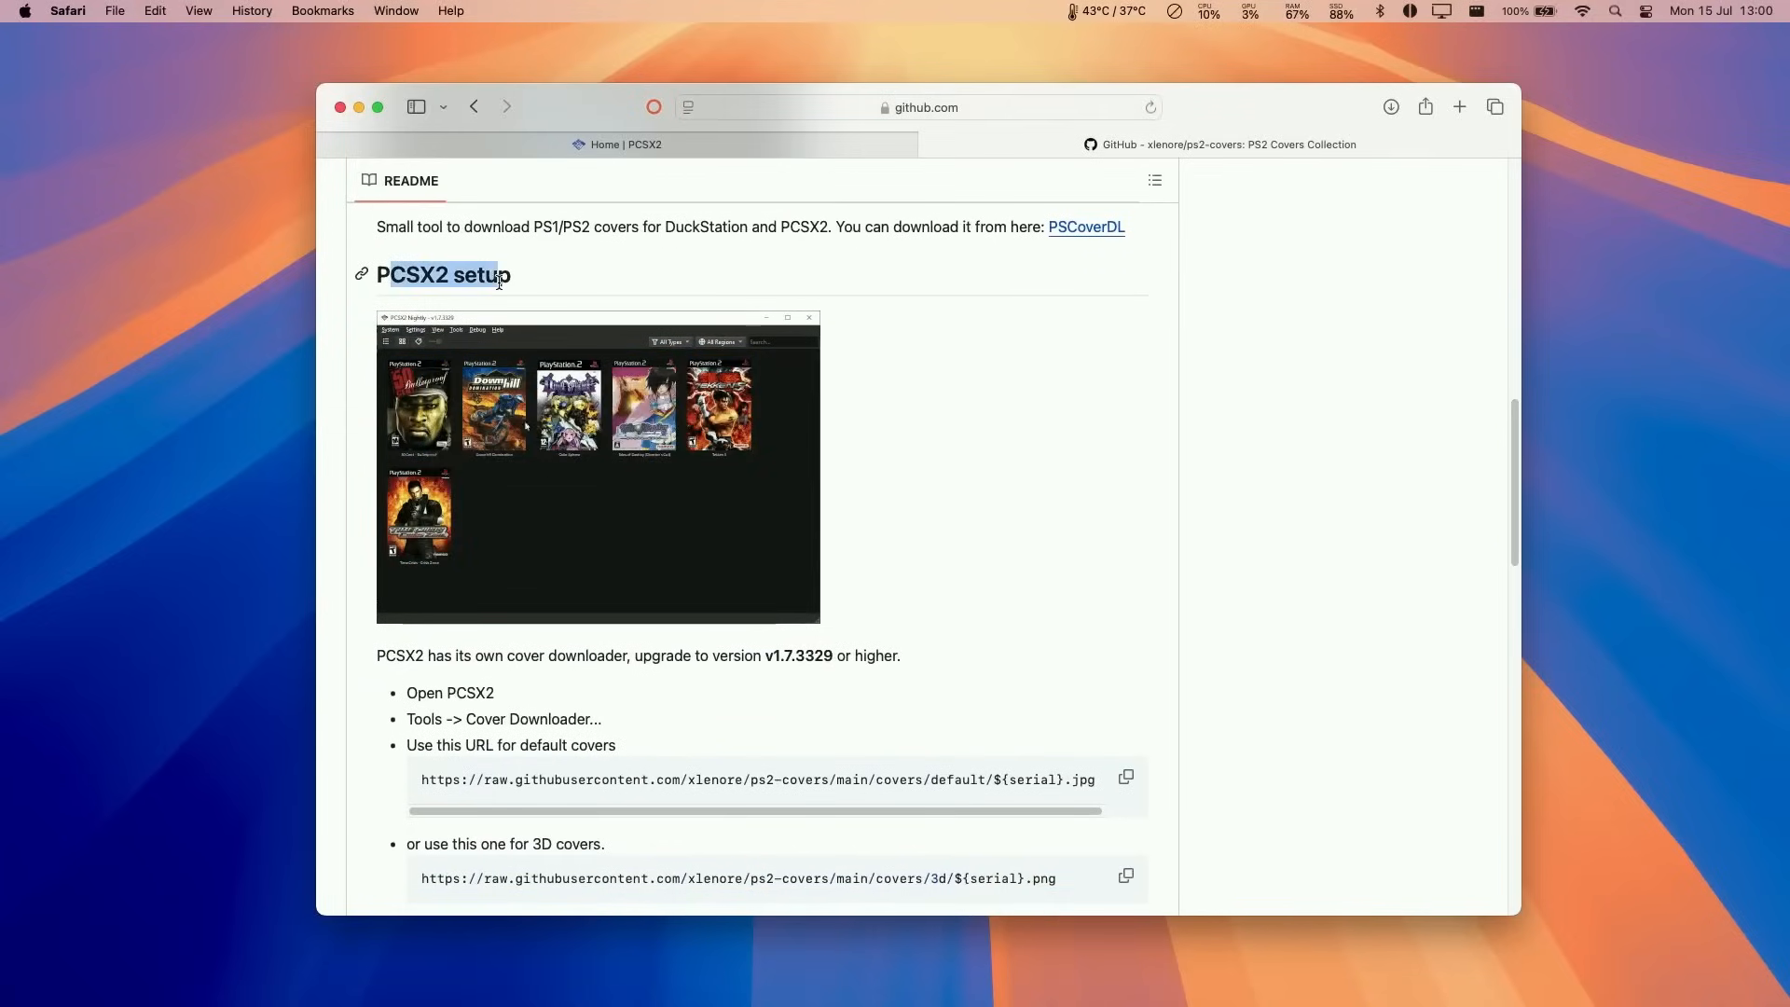
pyautogui.click(1124, 779)
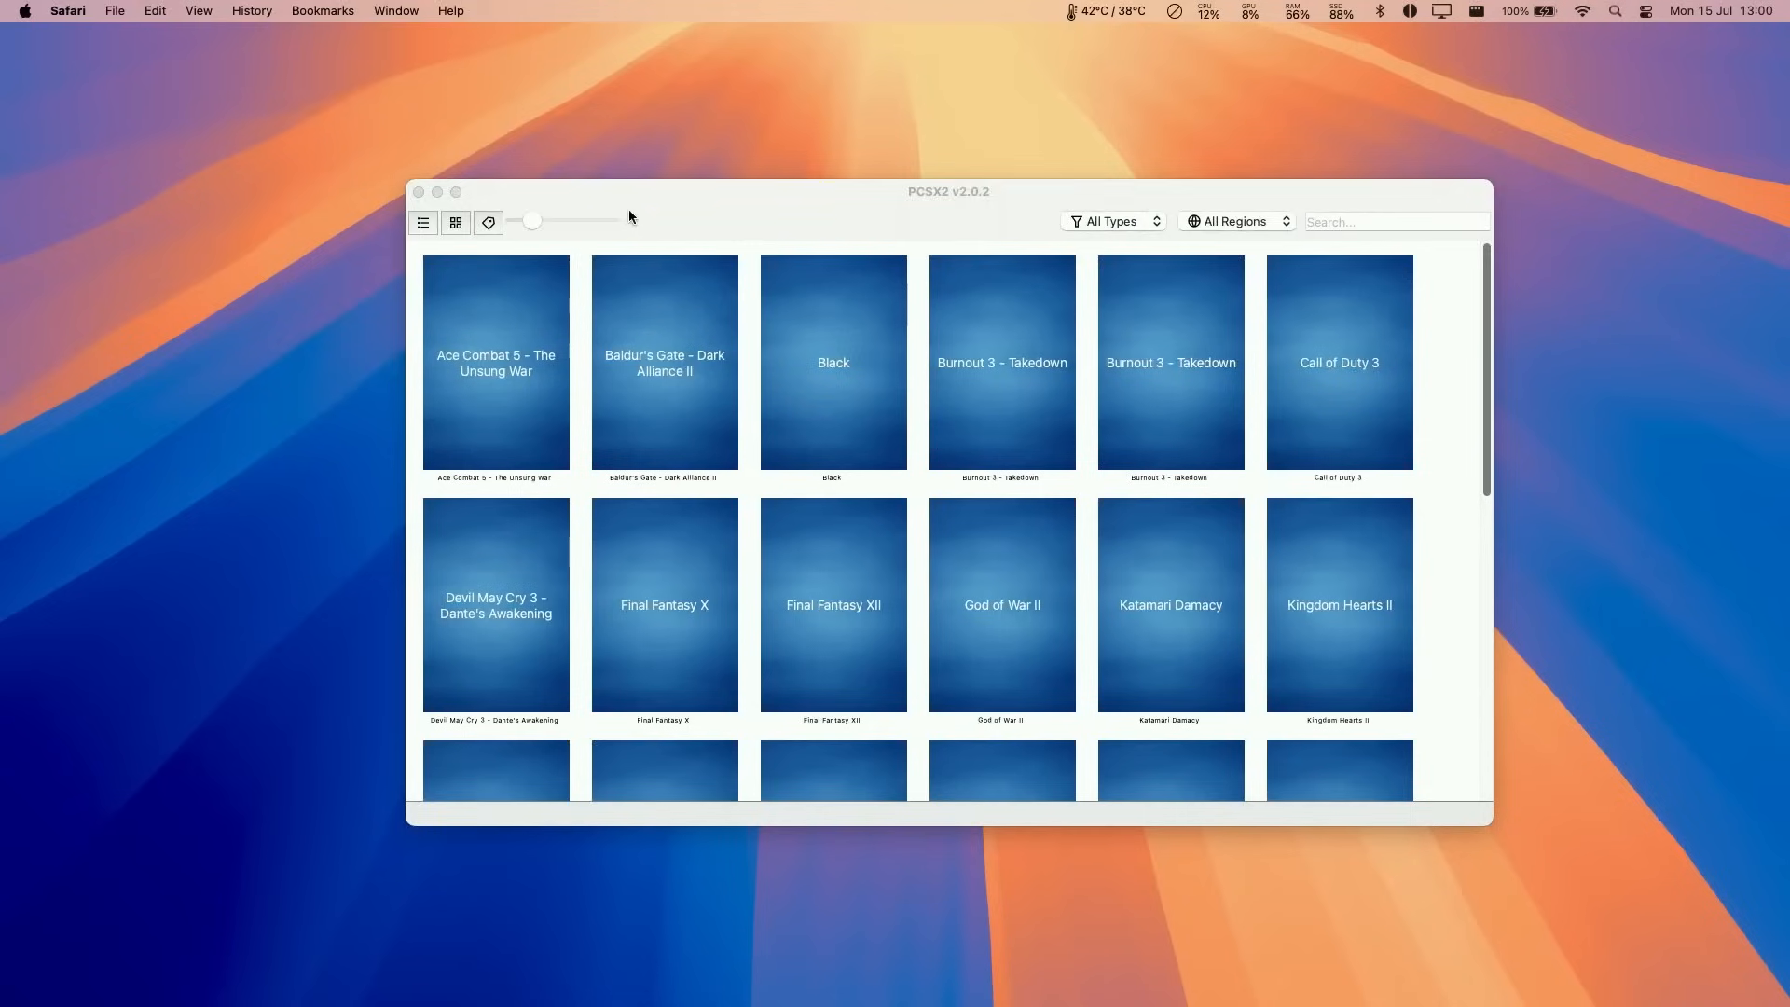
# Download covers via Tools > Cover Downloader with the pasted ps2-covers URL, then enlarge the cover thumbnails.
pyautogui.click(298, 11)
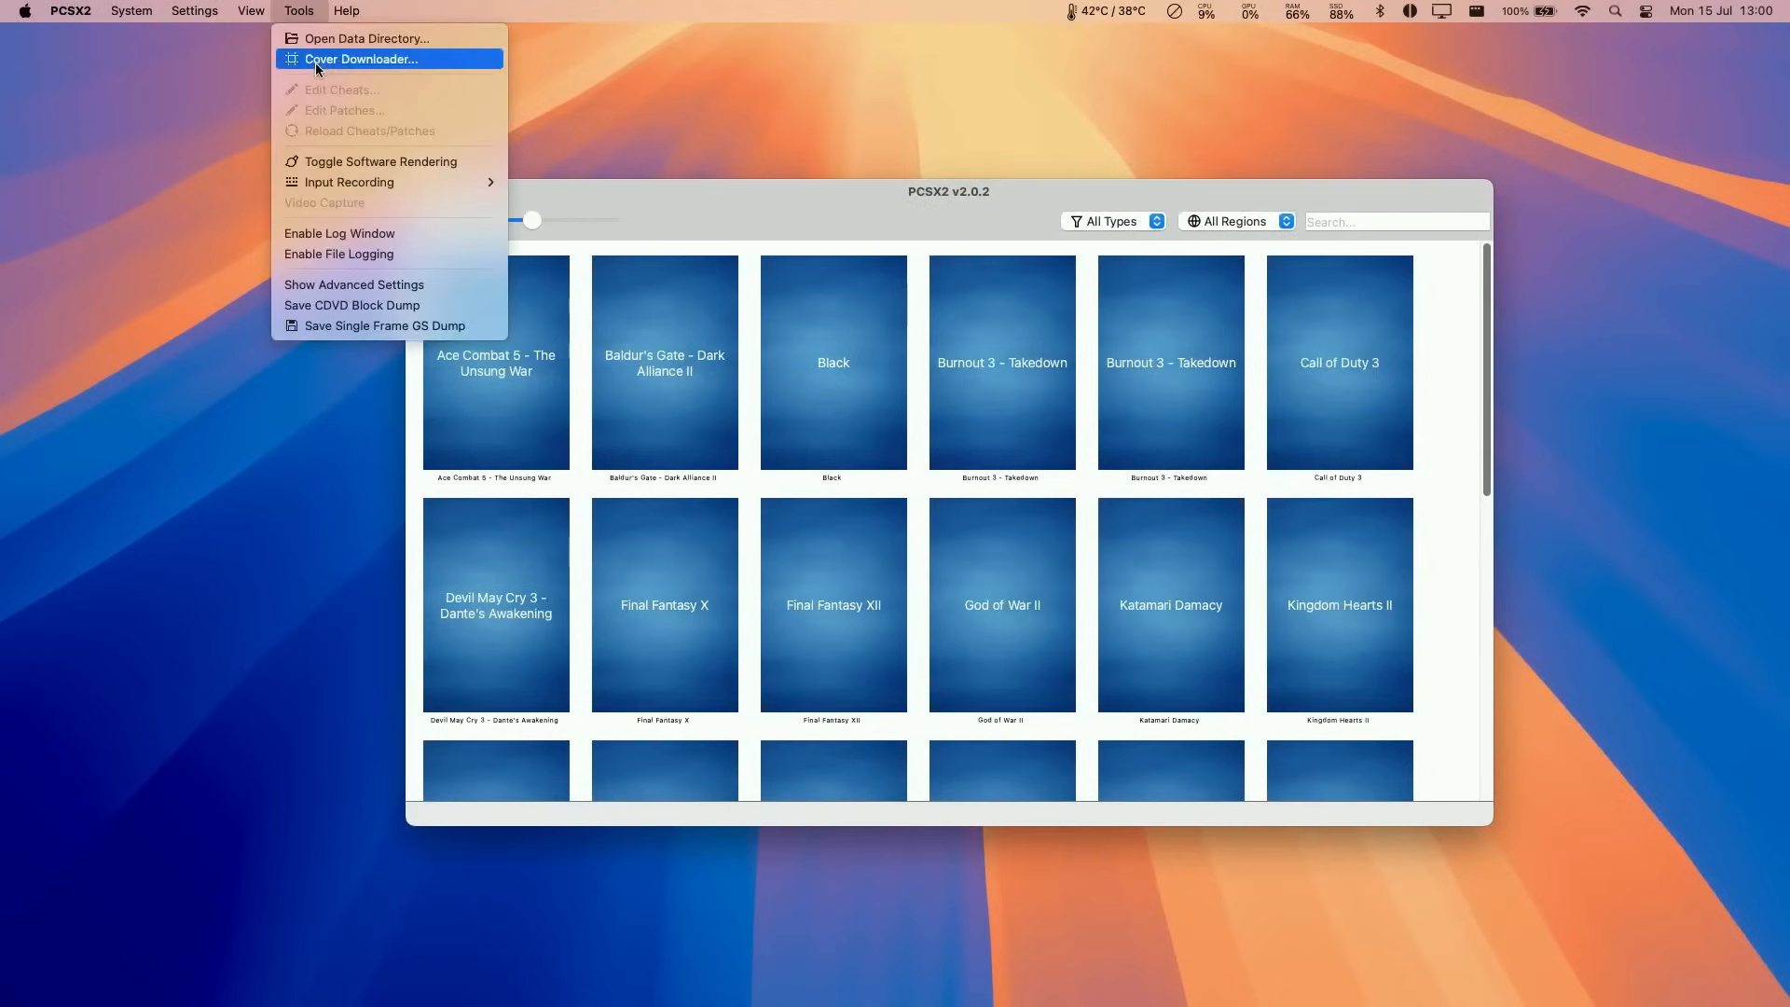
pyautogui.click(359, 58)
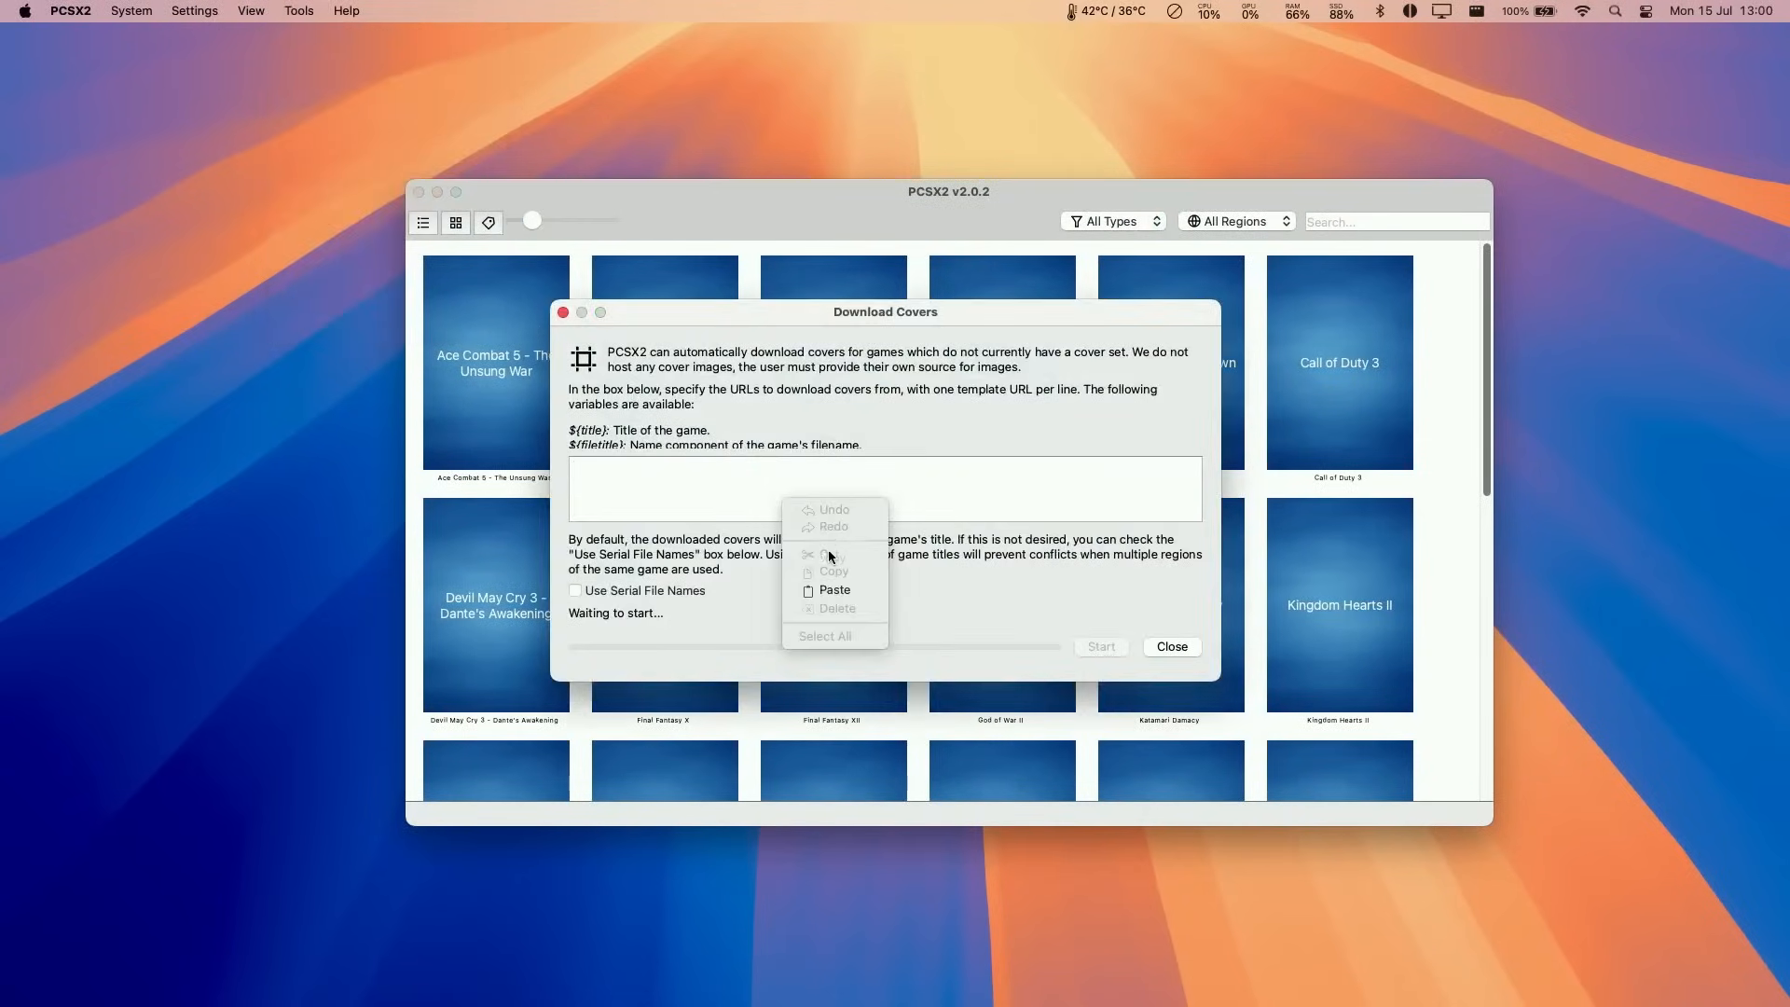
pyautogui.click(832, 589)
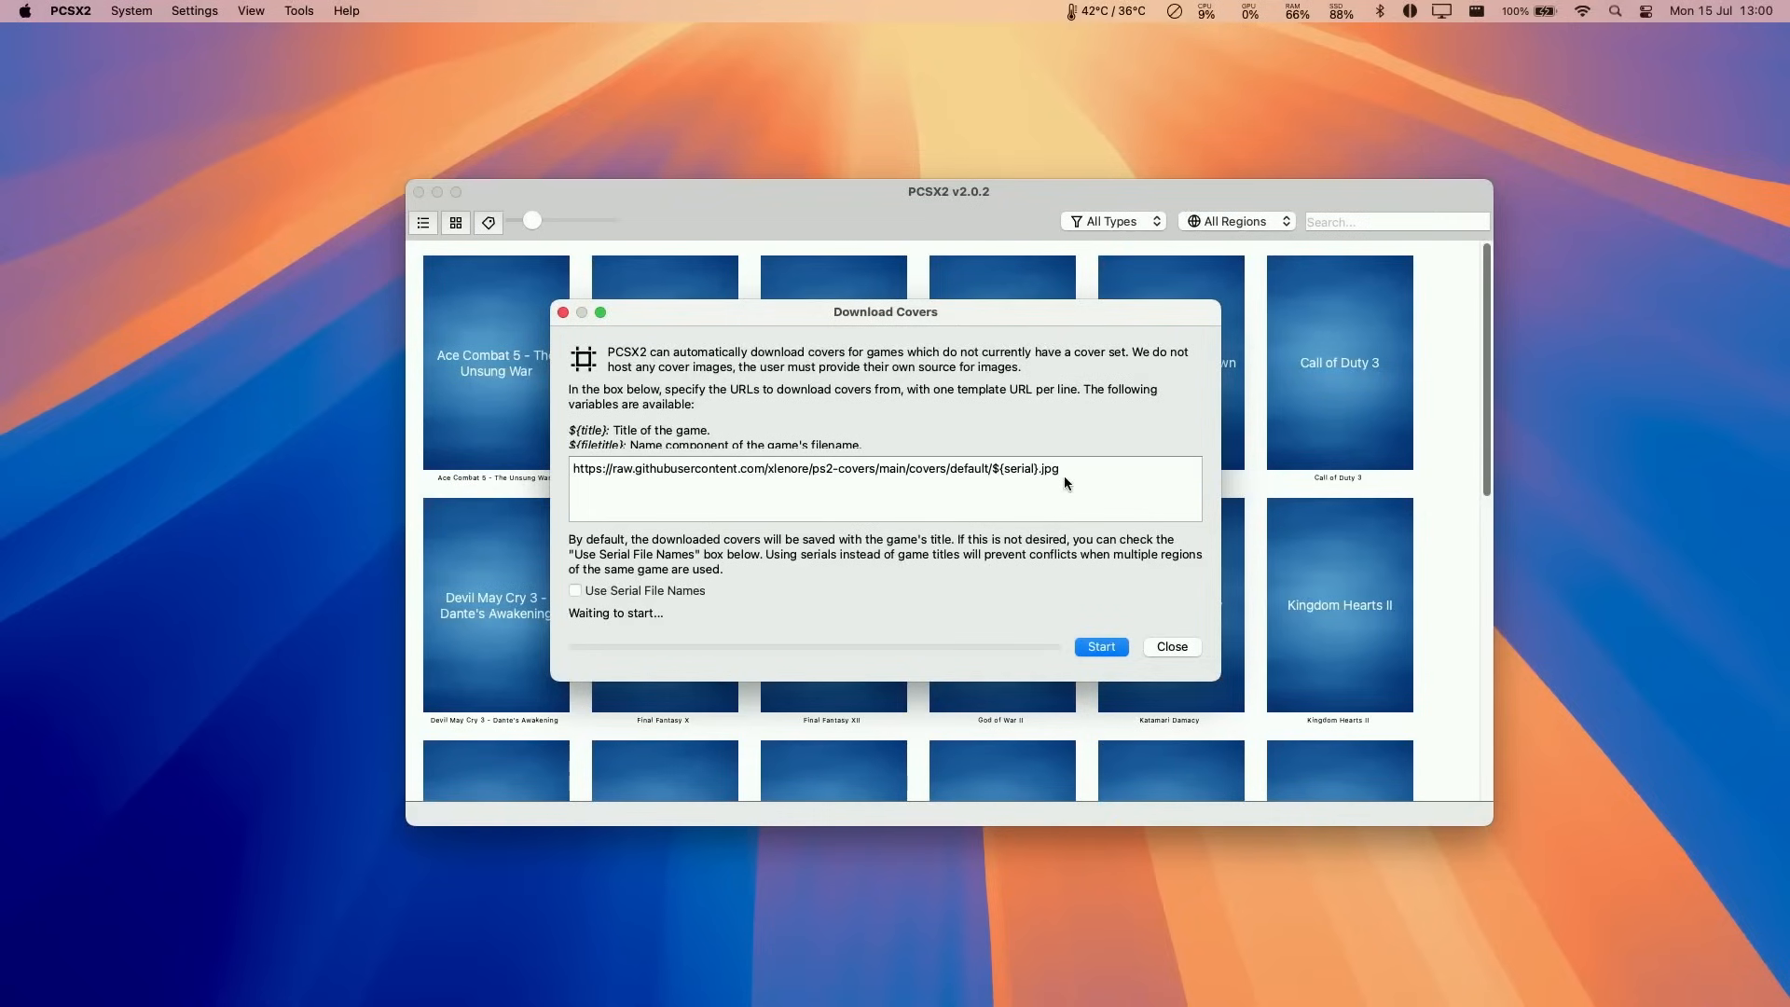
pyautogui.click(1100, 647)
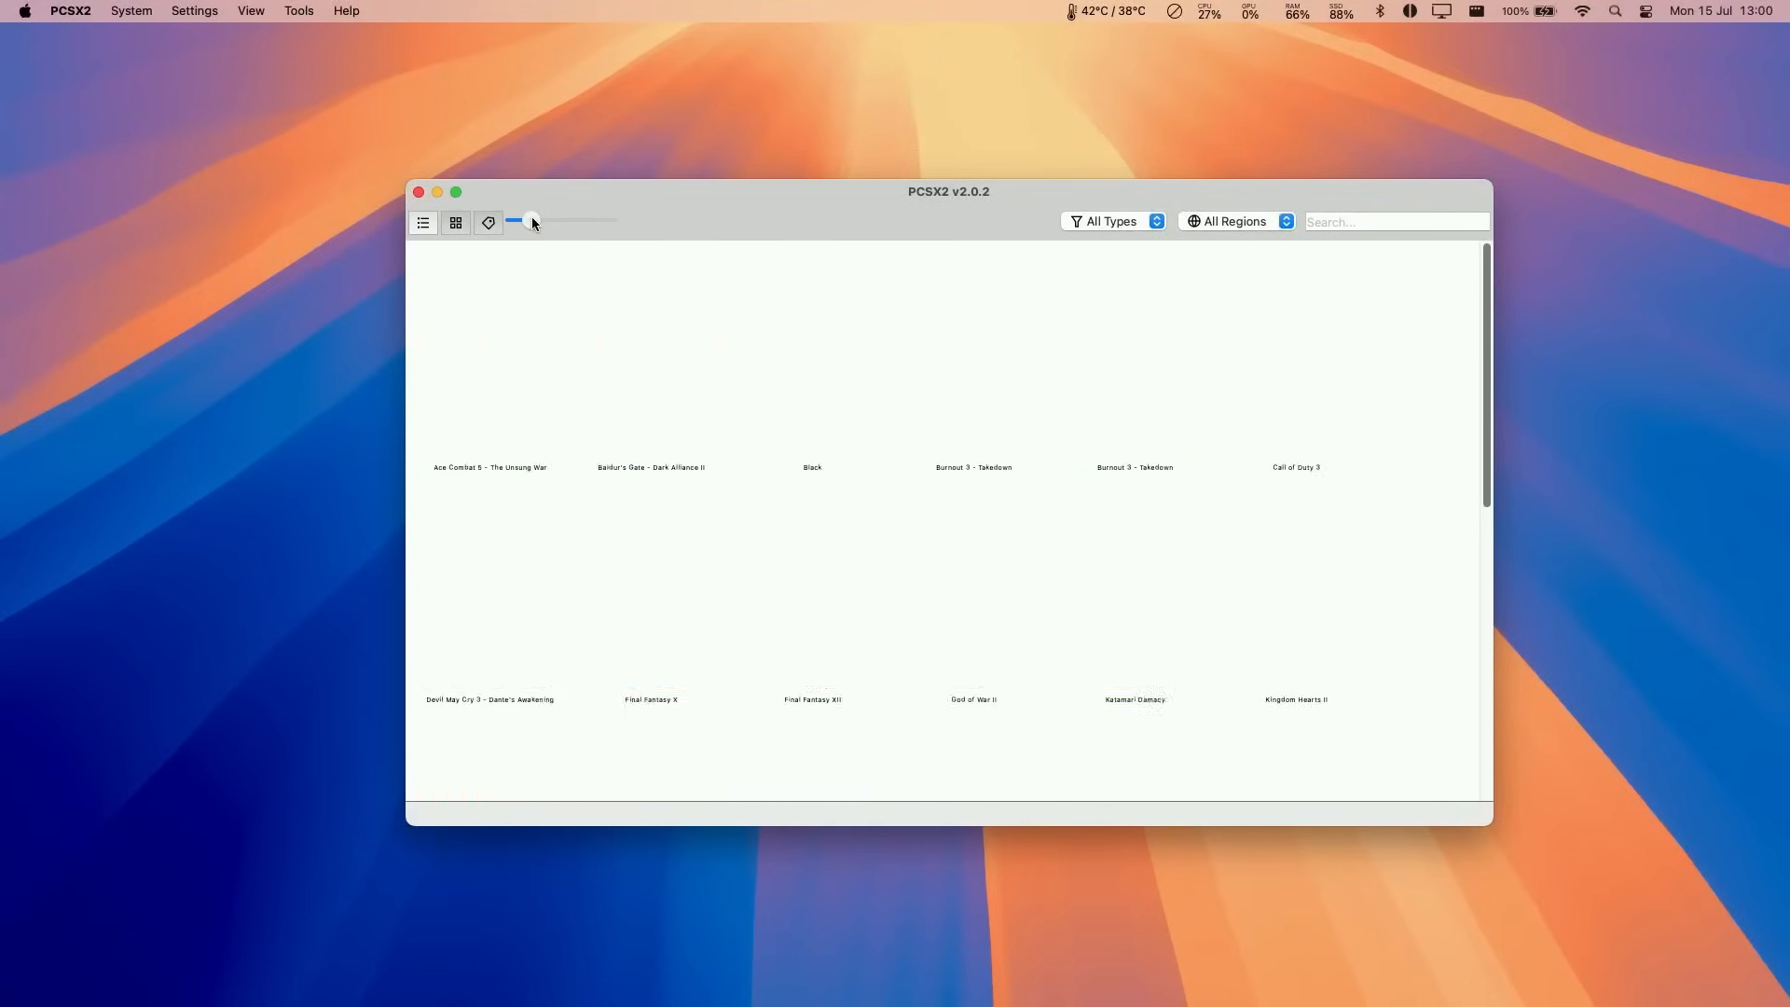
pyautogui.moveTo(515, 222); pyautogui.dragTo(541, 222)
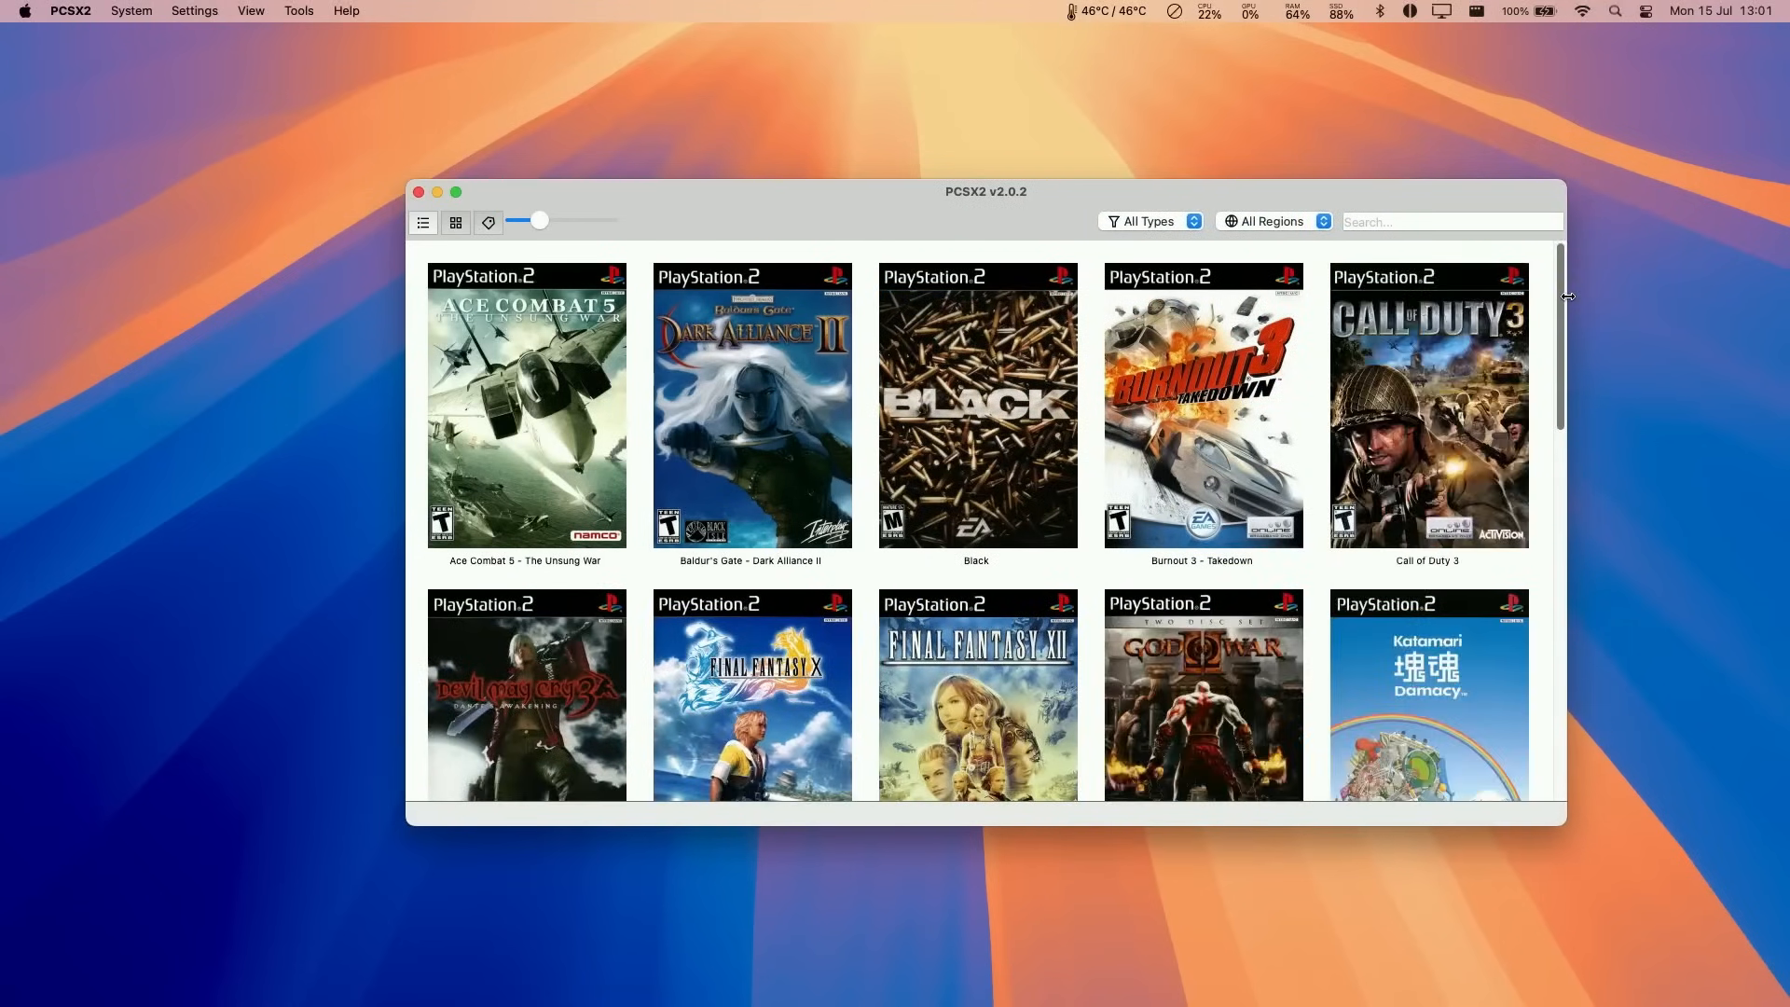
pyautogui.moveTo(643, 263)
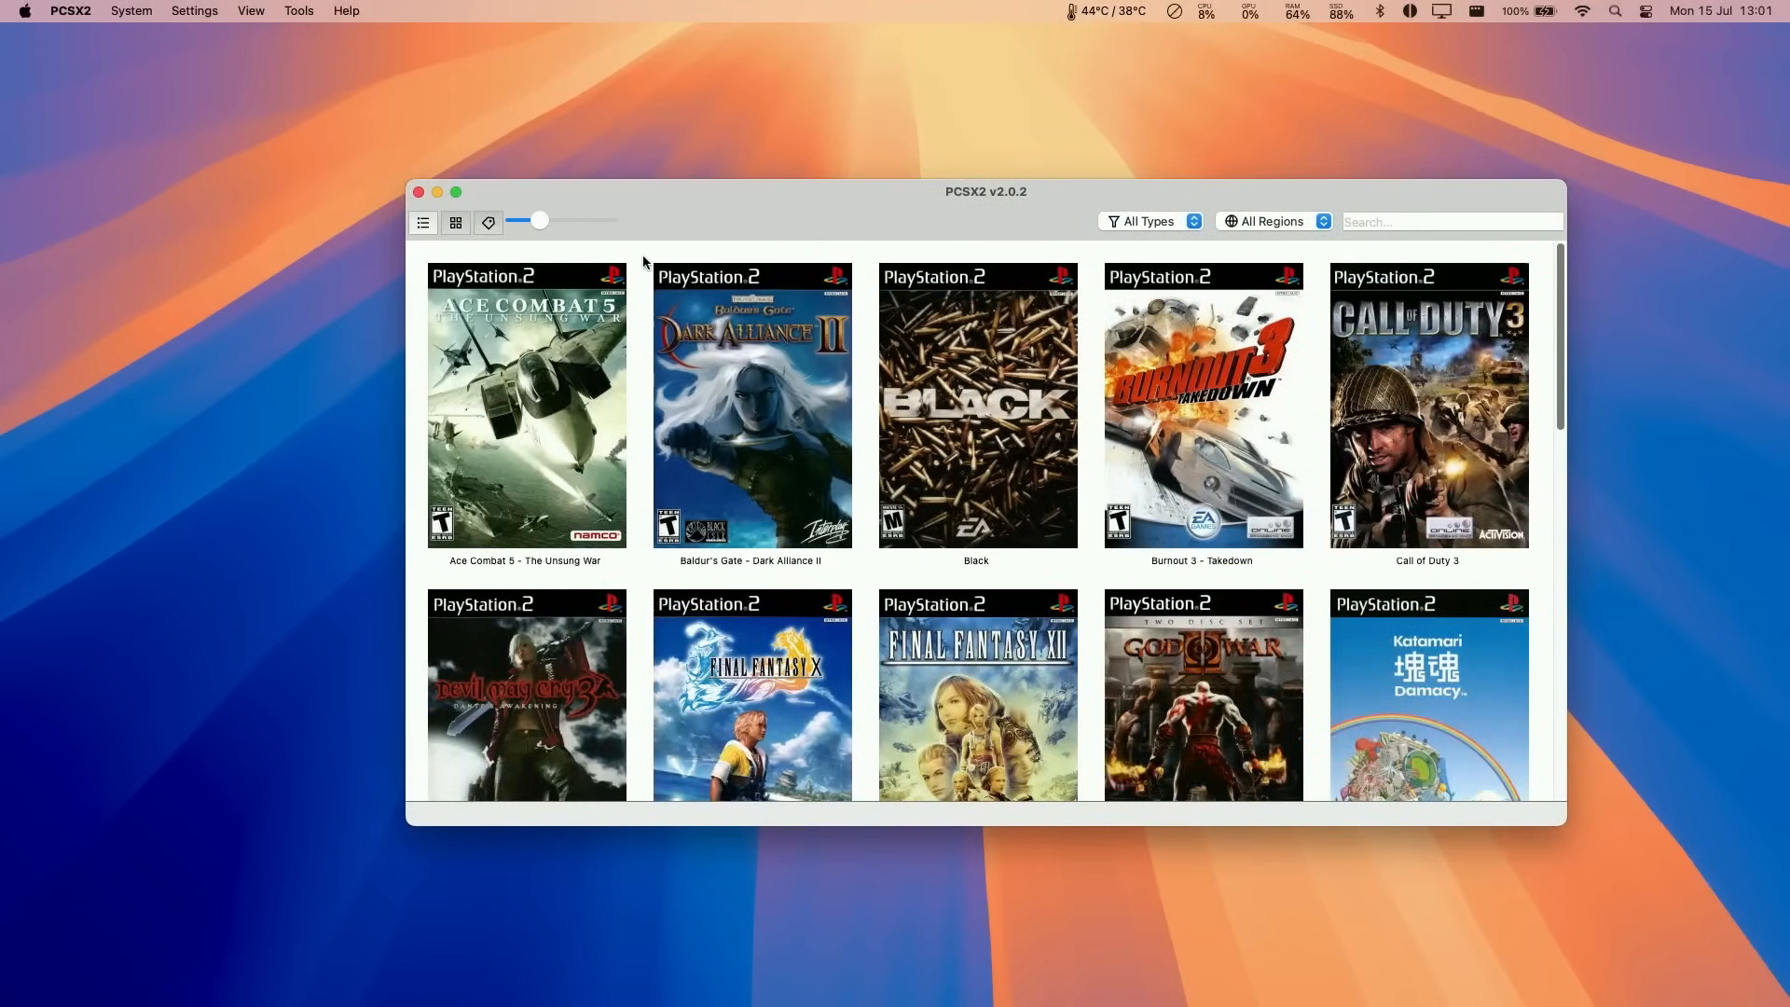
# In Graphics settings, choose a higher internal rendering resolution on the Rendering tab.
pyautogui.click(192, 11)
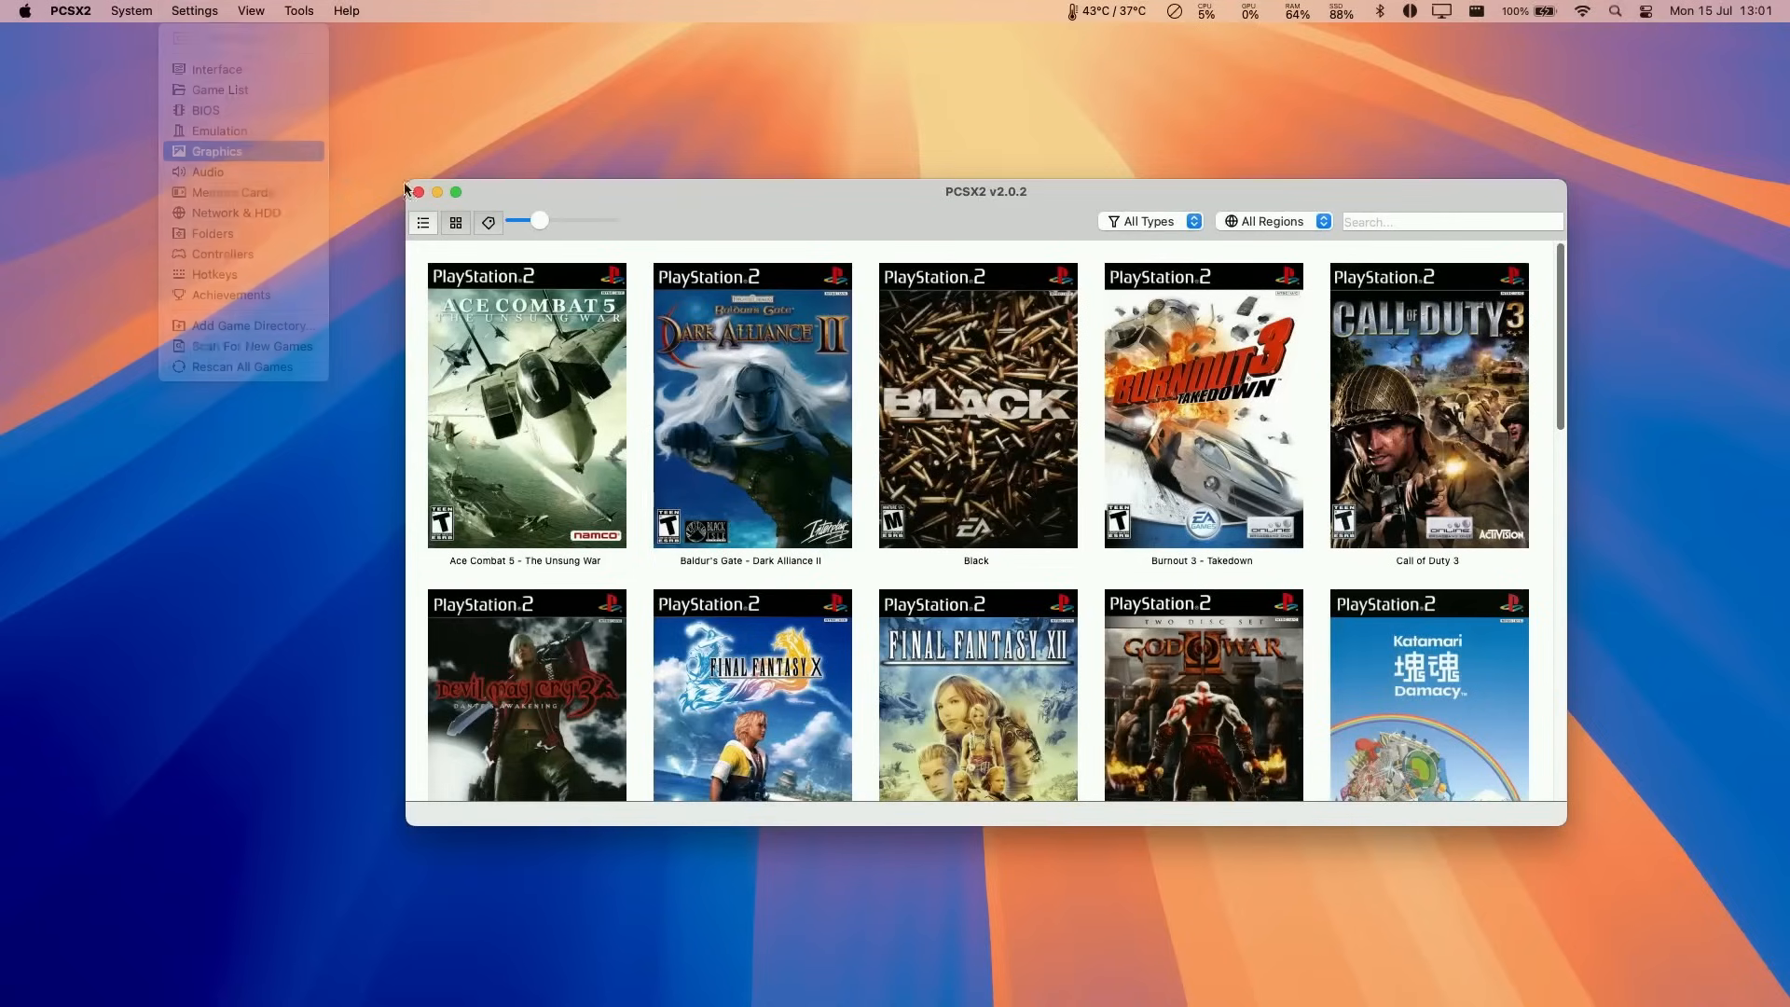
pyautogui.click(216, 151)
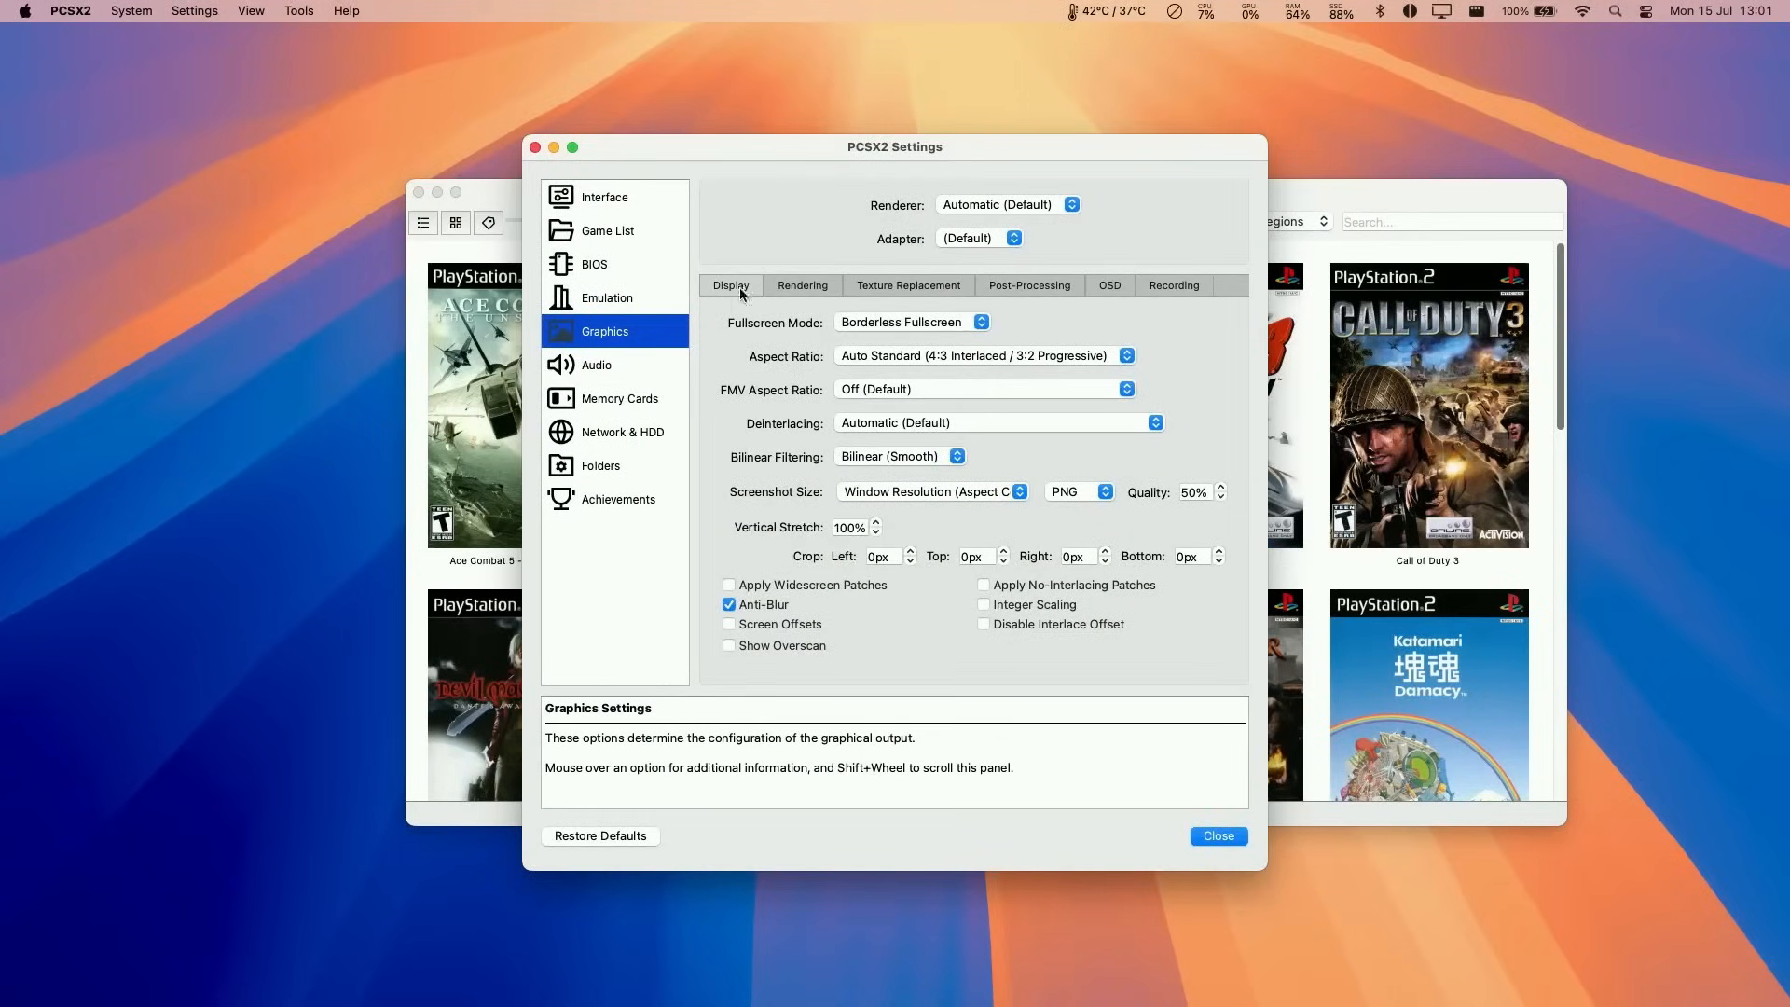
pyautogui.moveTo(897, 358)
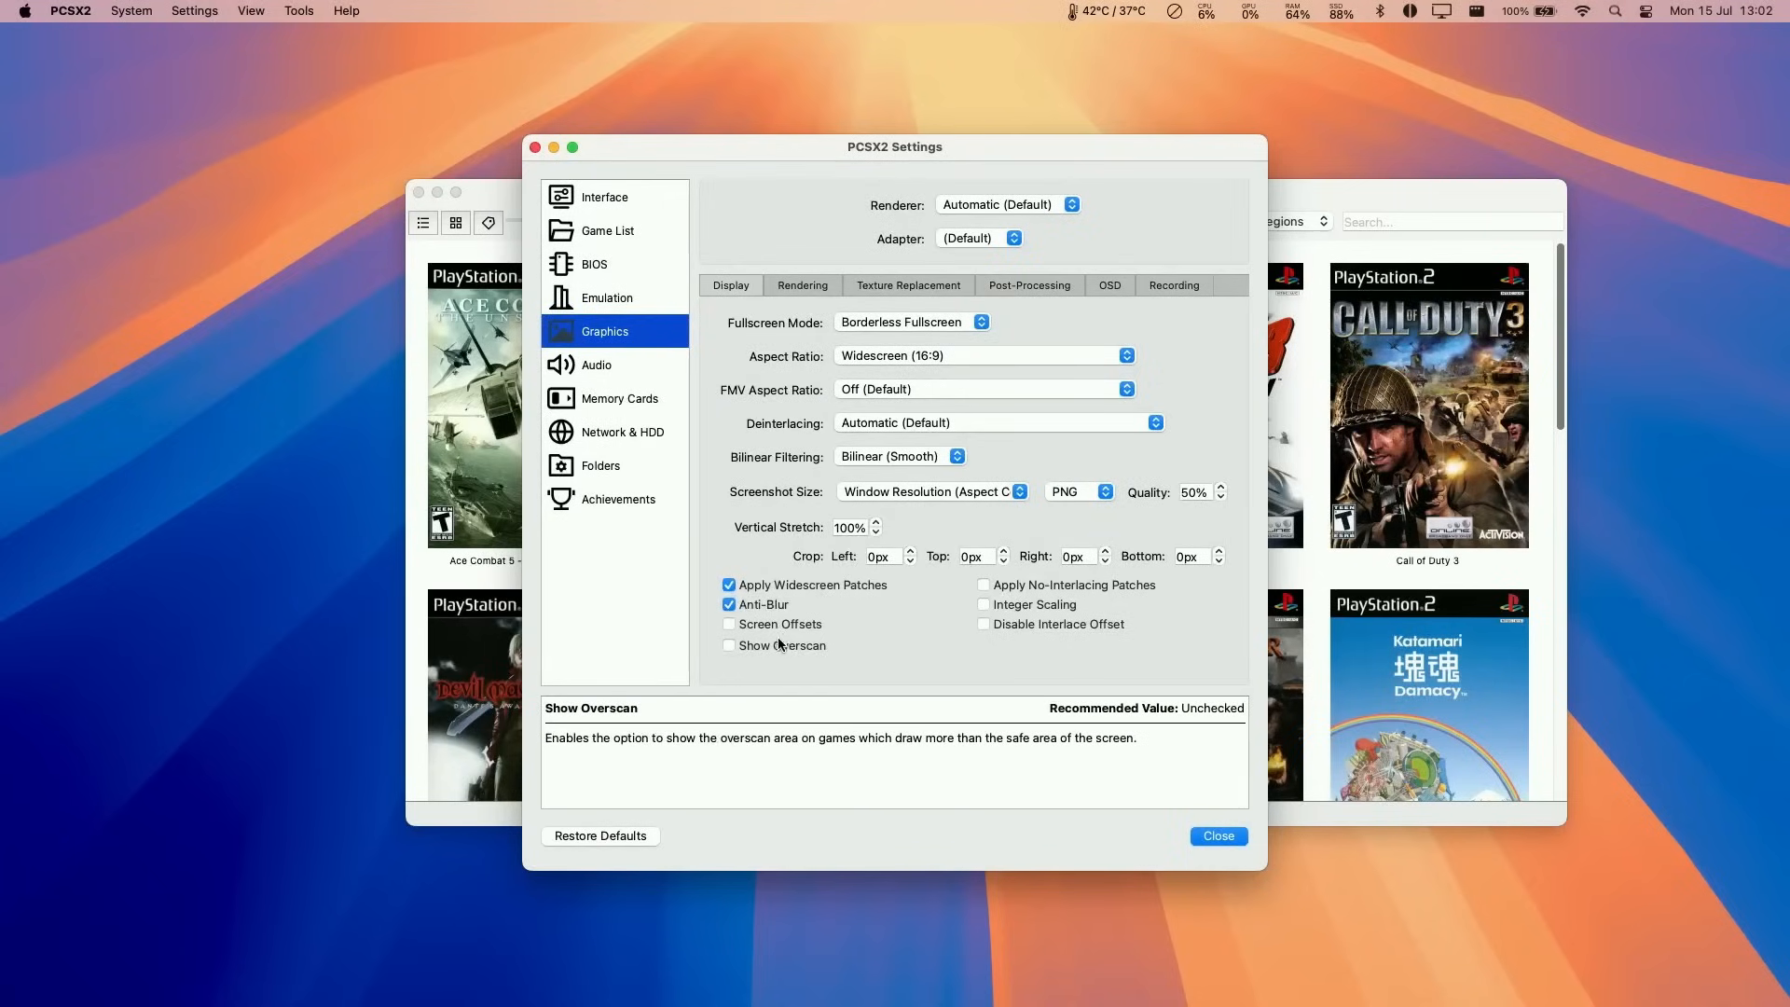
pyautogui.click(802, 284)
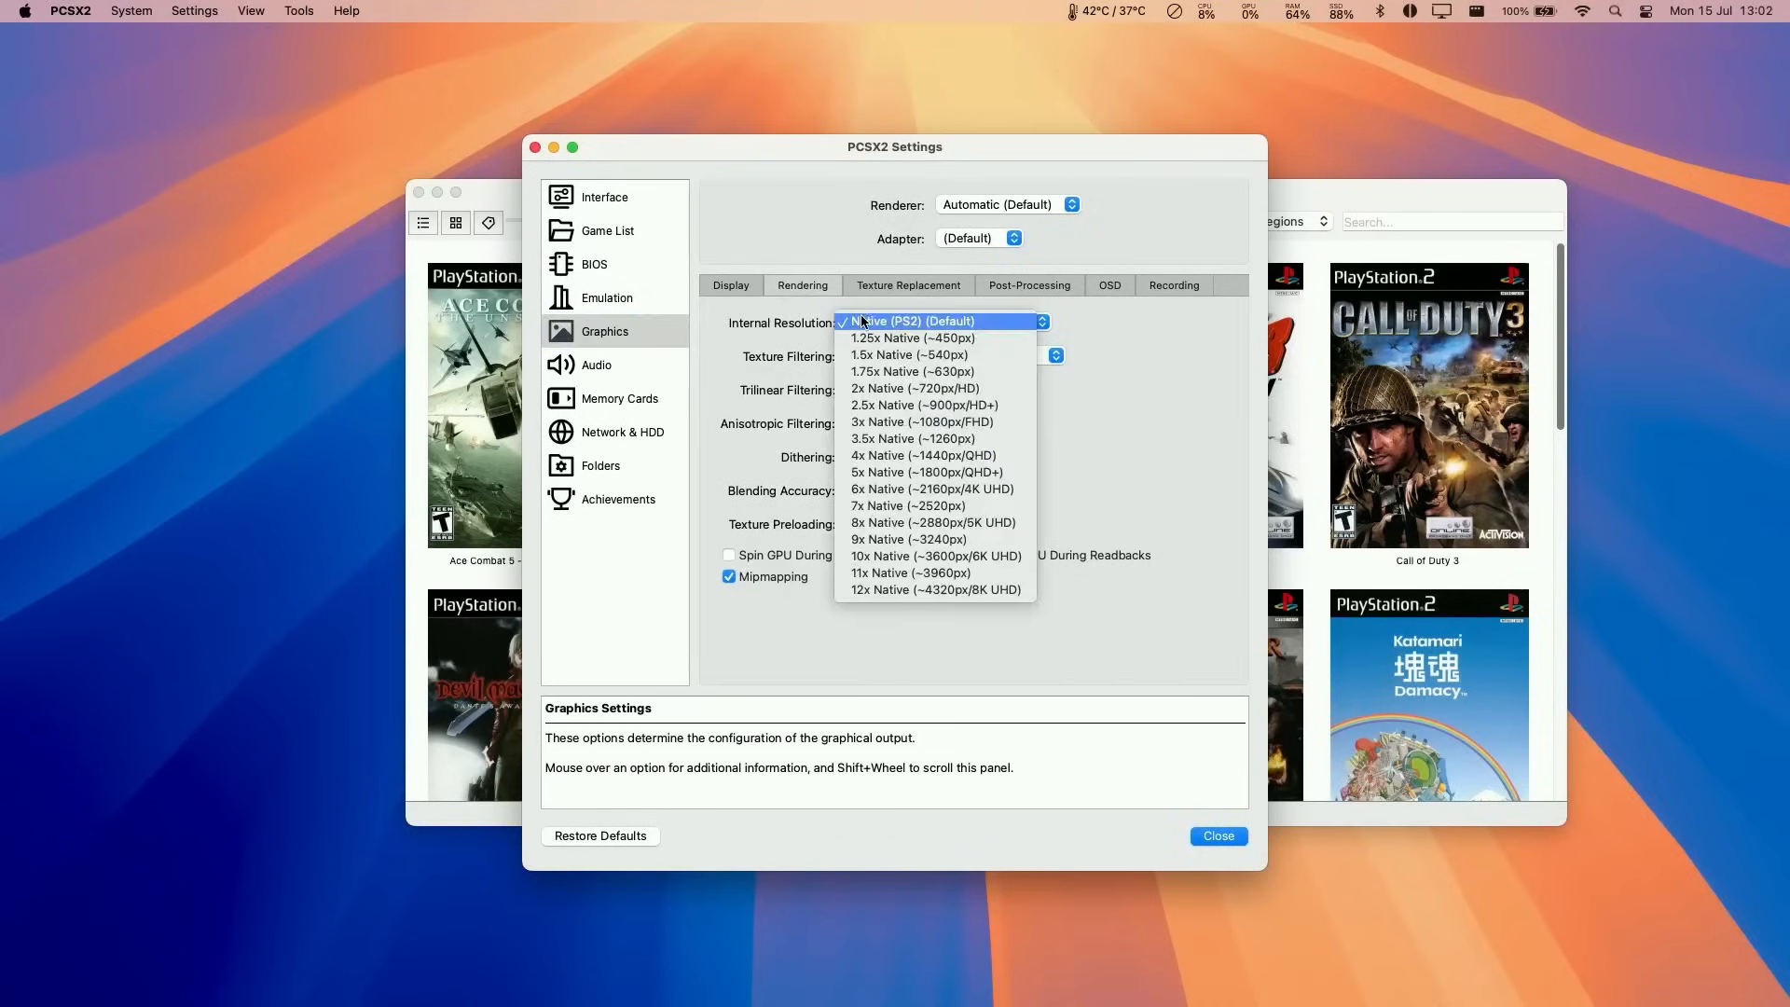
pyautogui.moveTo(906, 387)
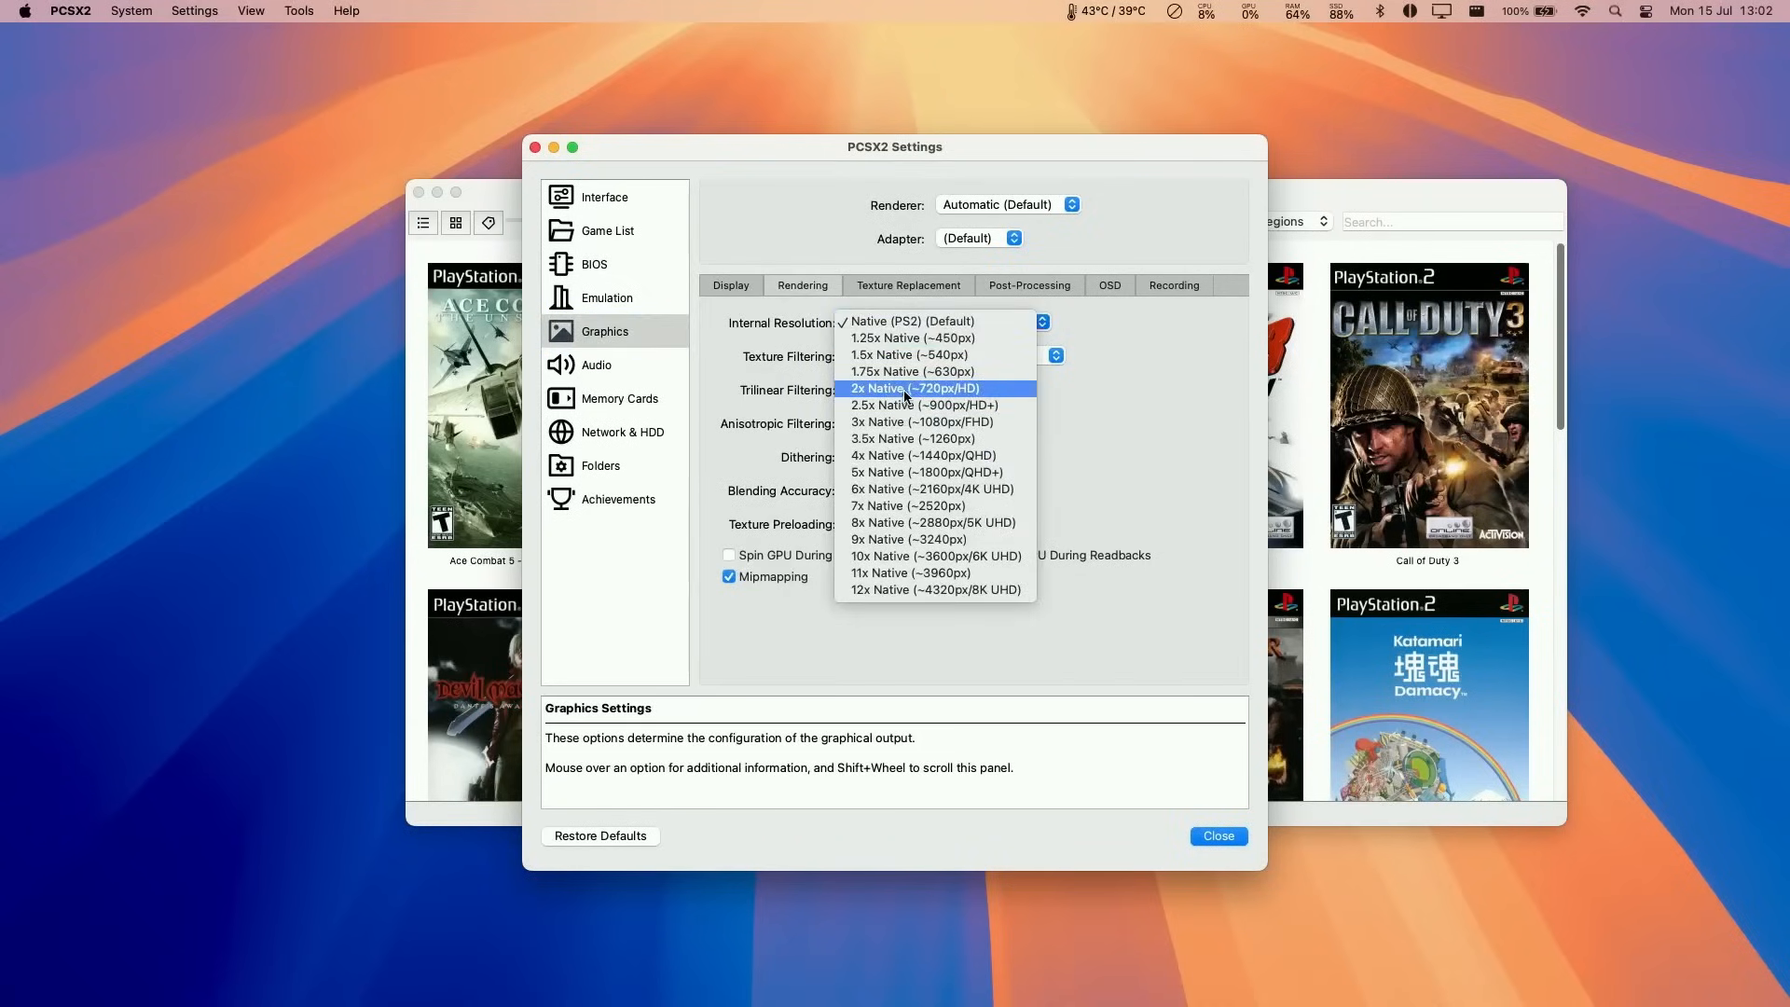
pyautogui.click(920, 422)
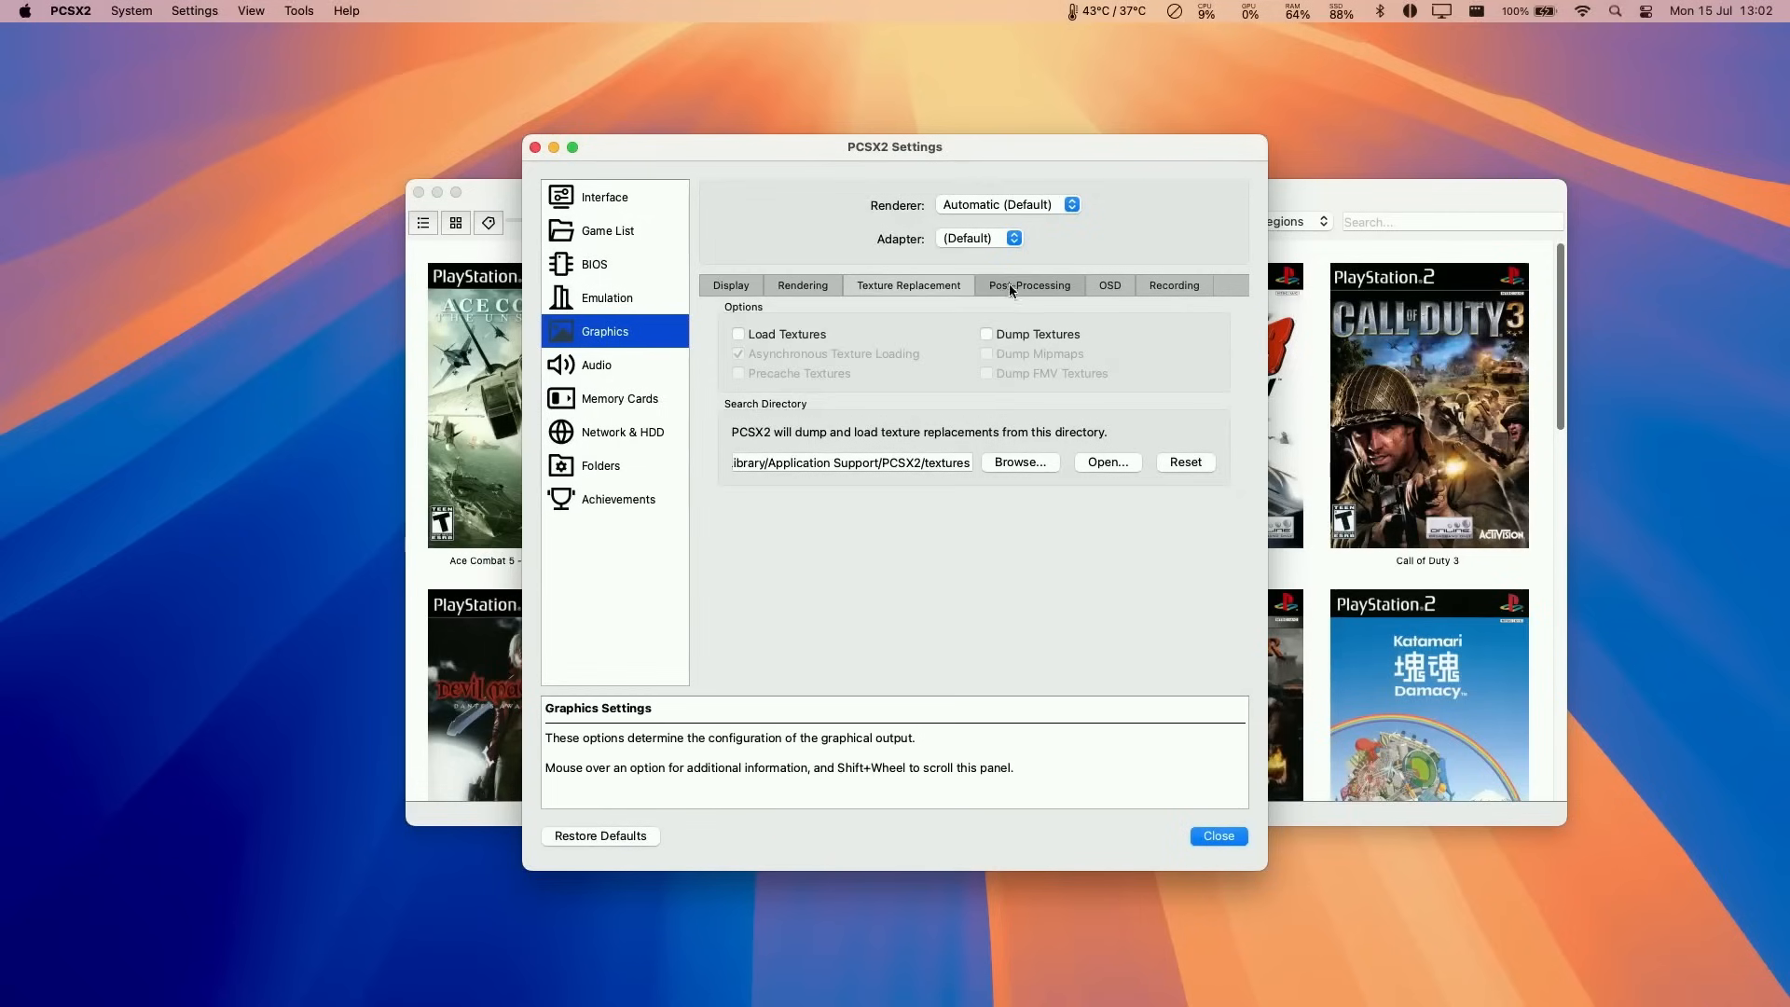
# Browse the OSD and Recording tabs, return to Display, and close the settings window.
pyautogui.click(1108, 285)
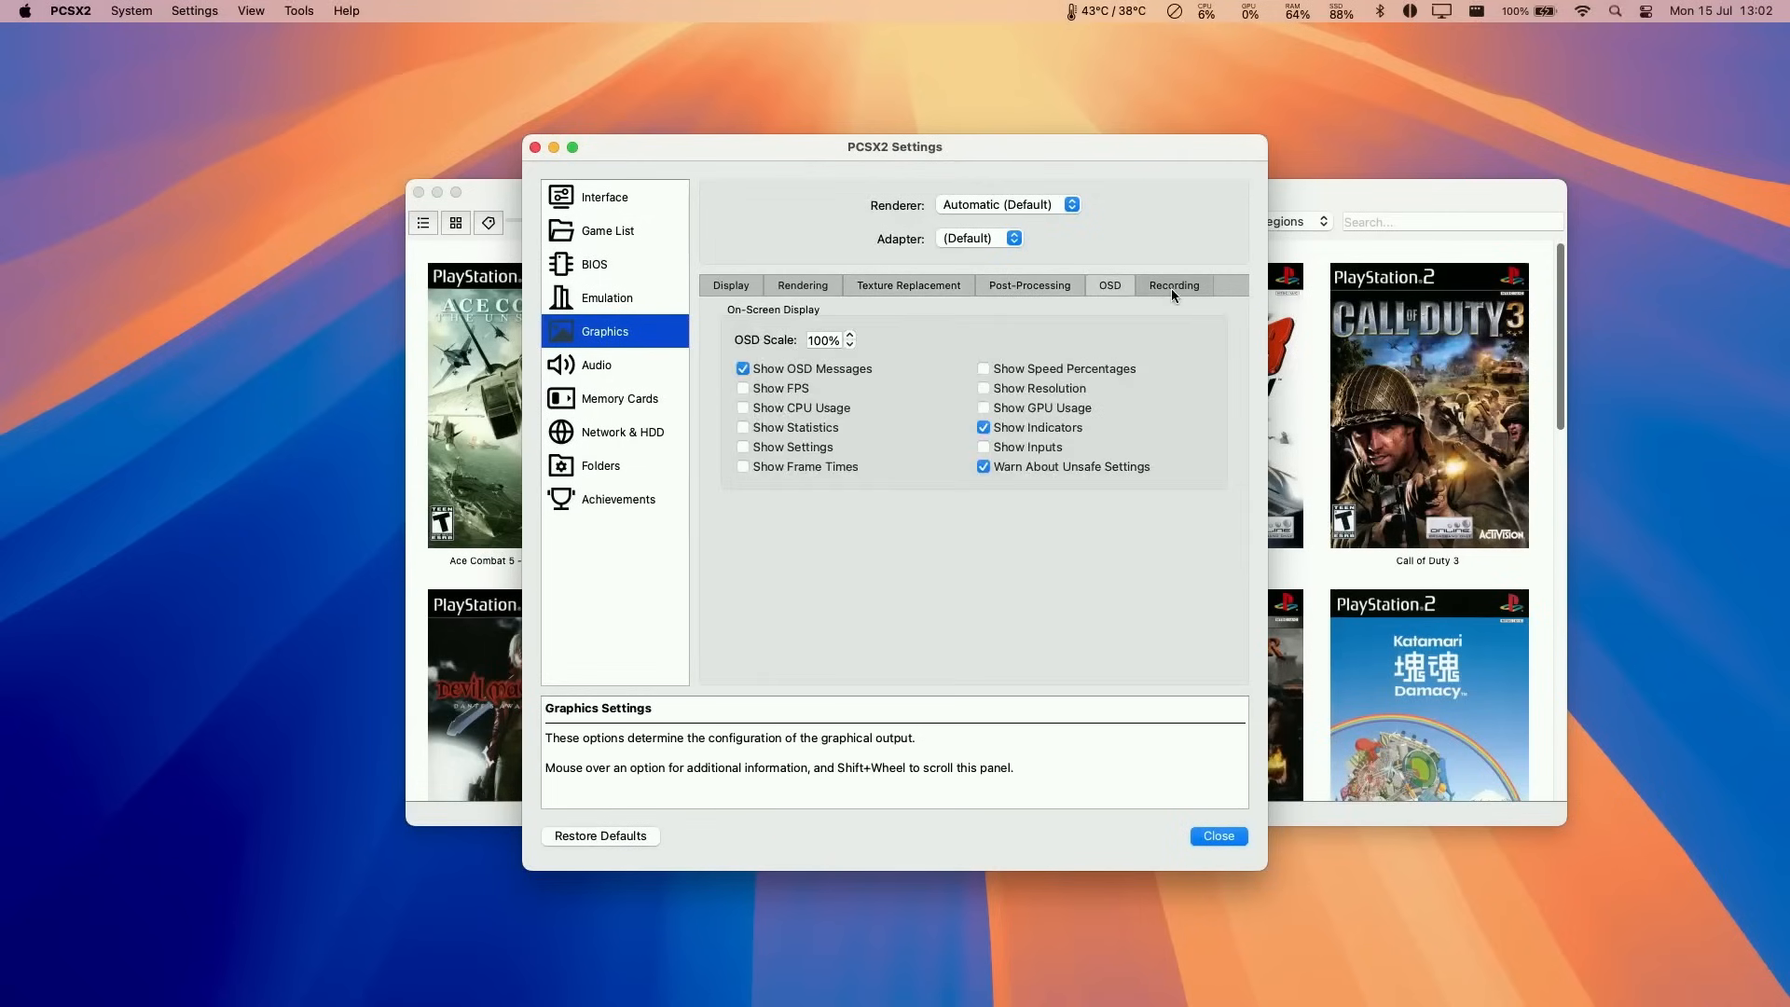
pyautogui.click(1173, 284)
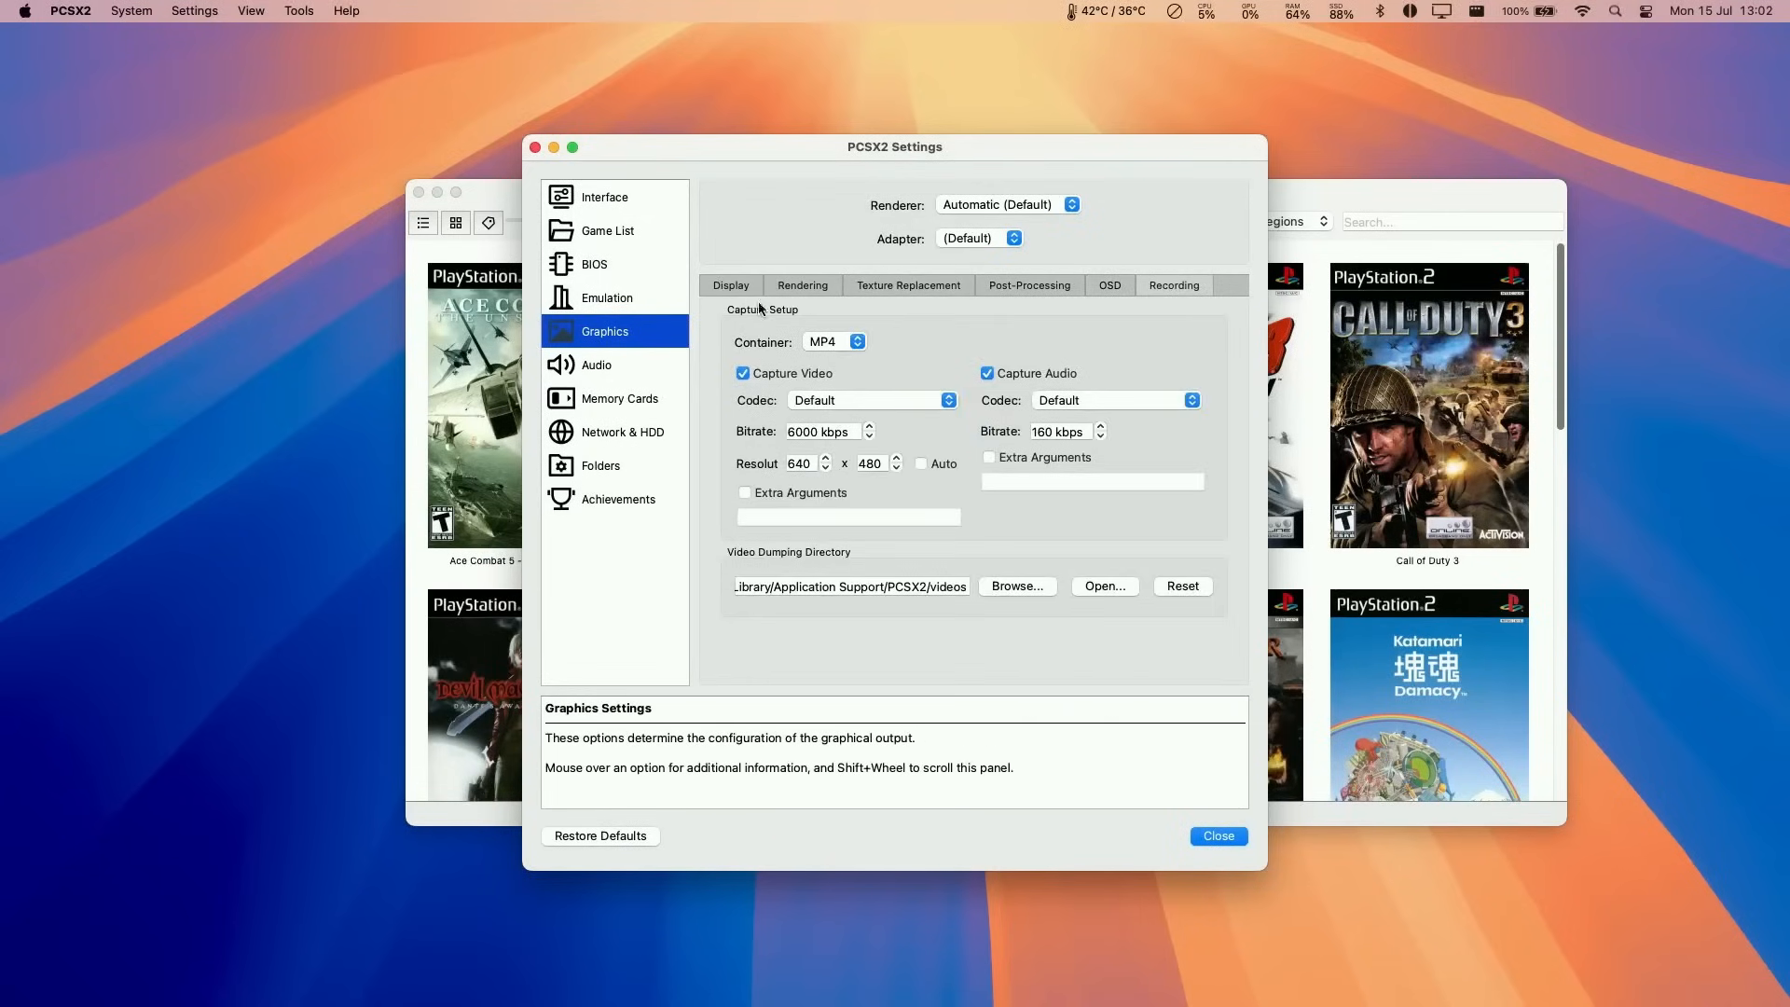
pyautogui.click(730, 286)
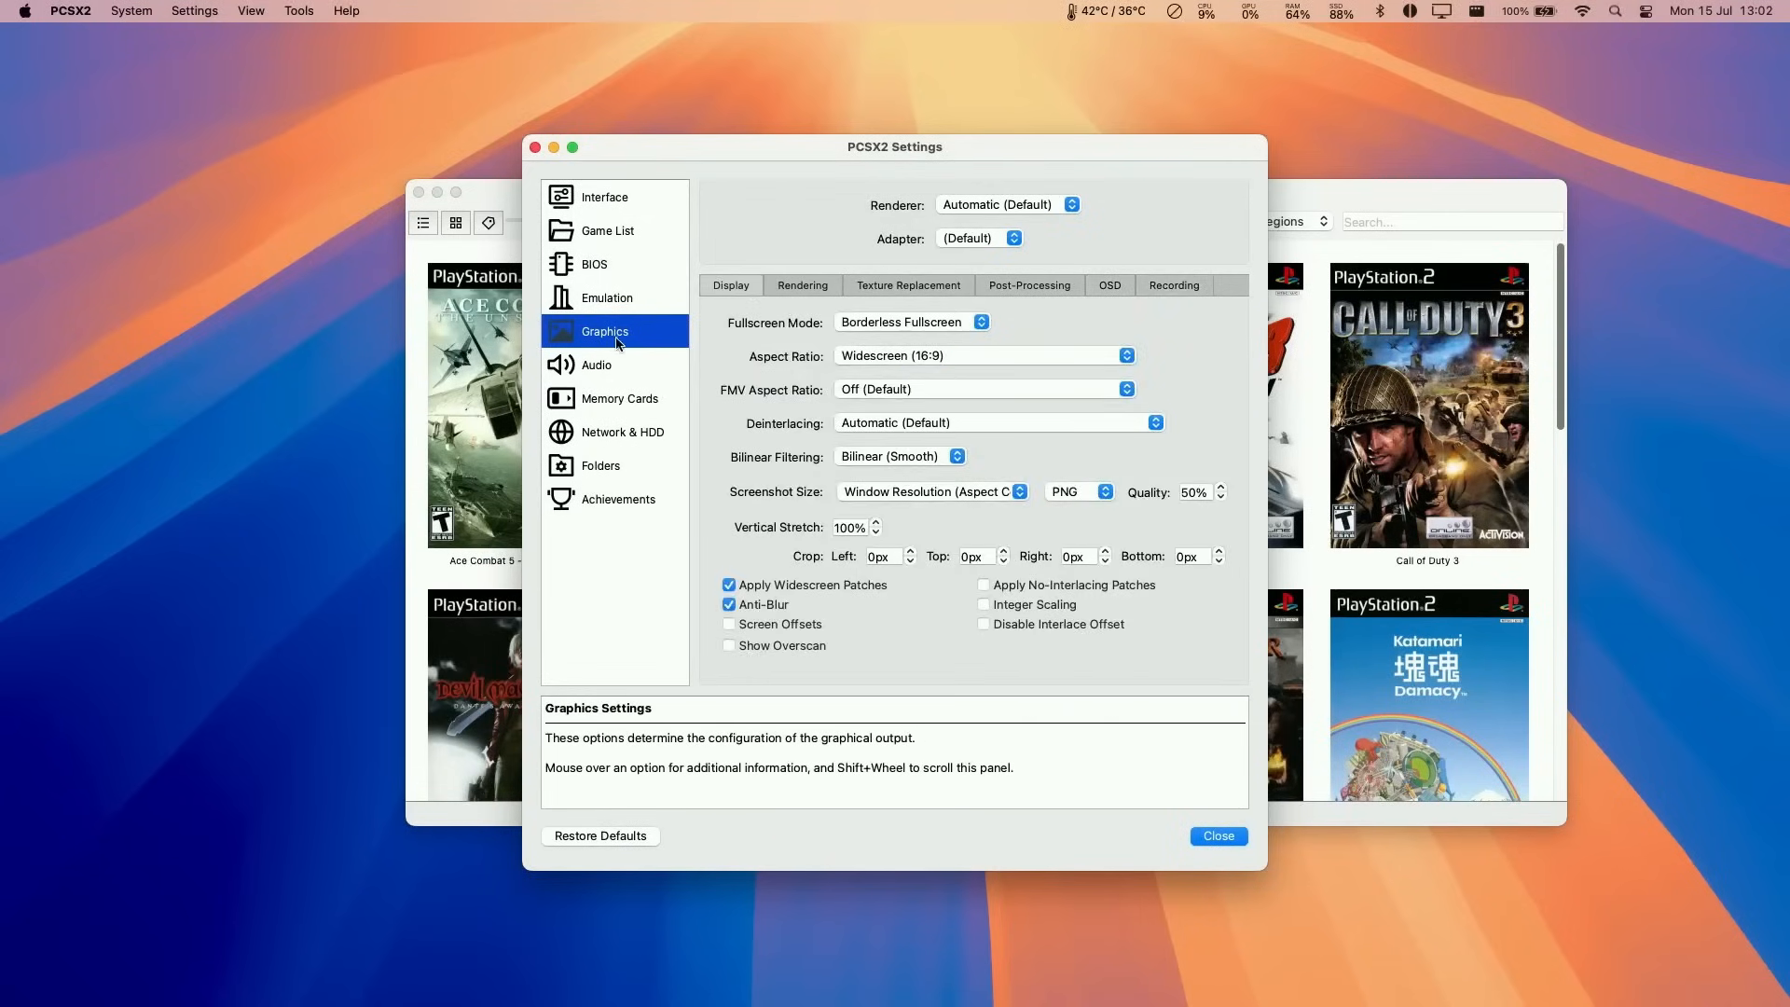
pyautogui.moveTo(1132, 617)
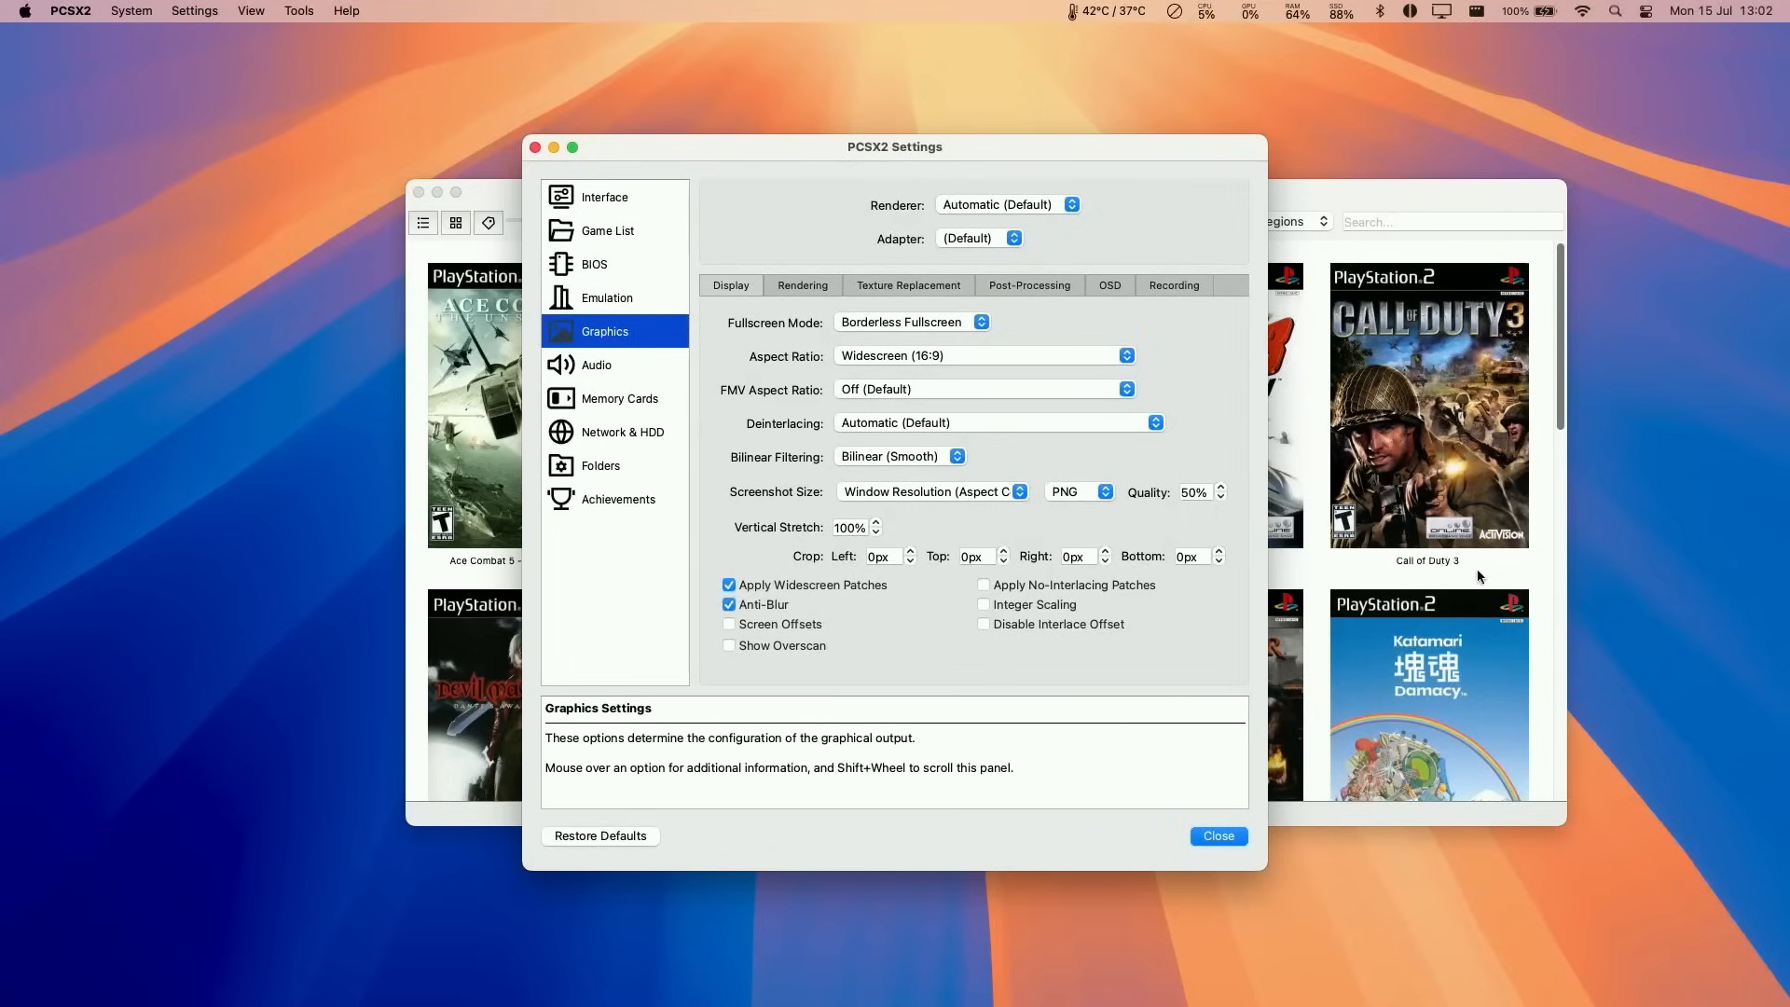
pyautogui.click(1218, 835)
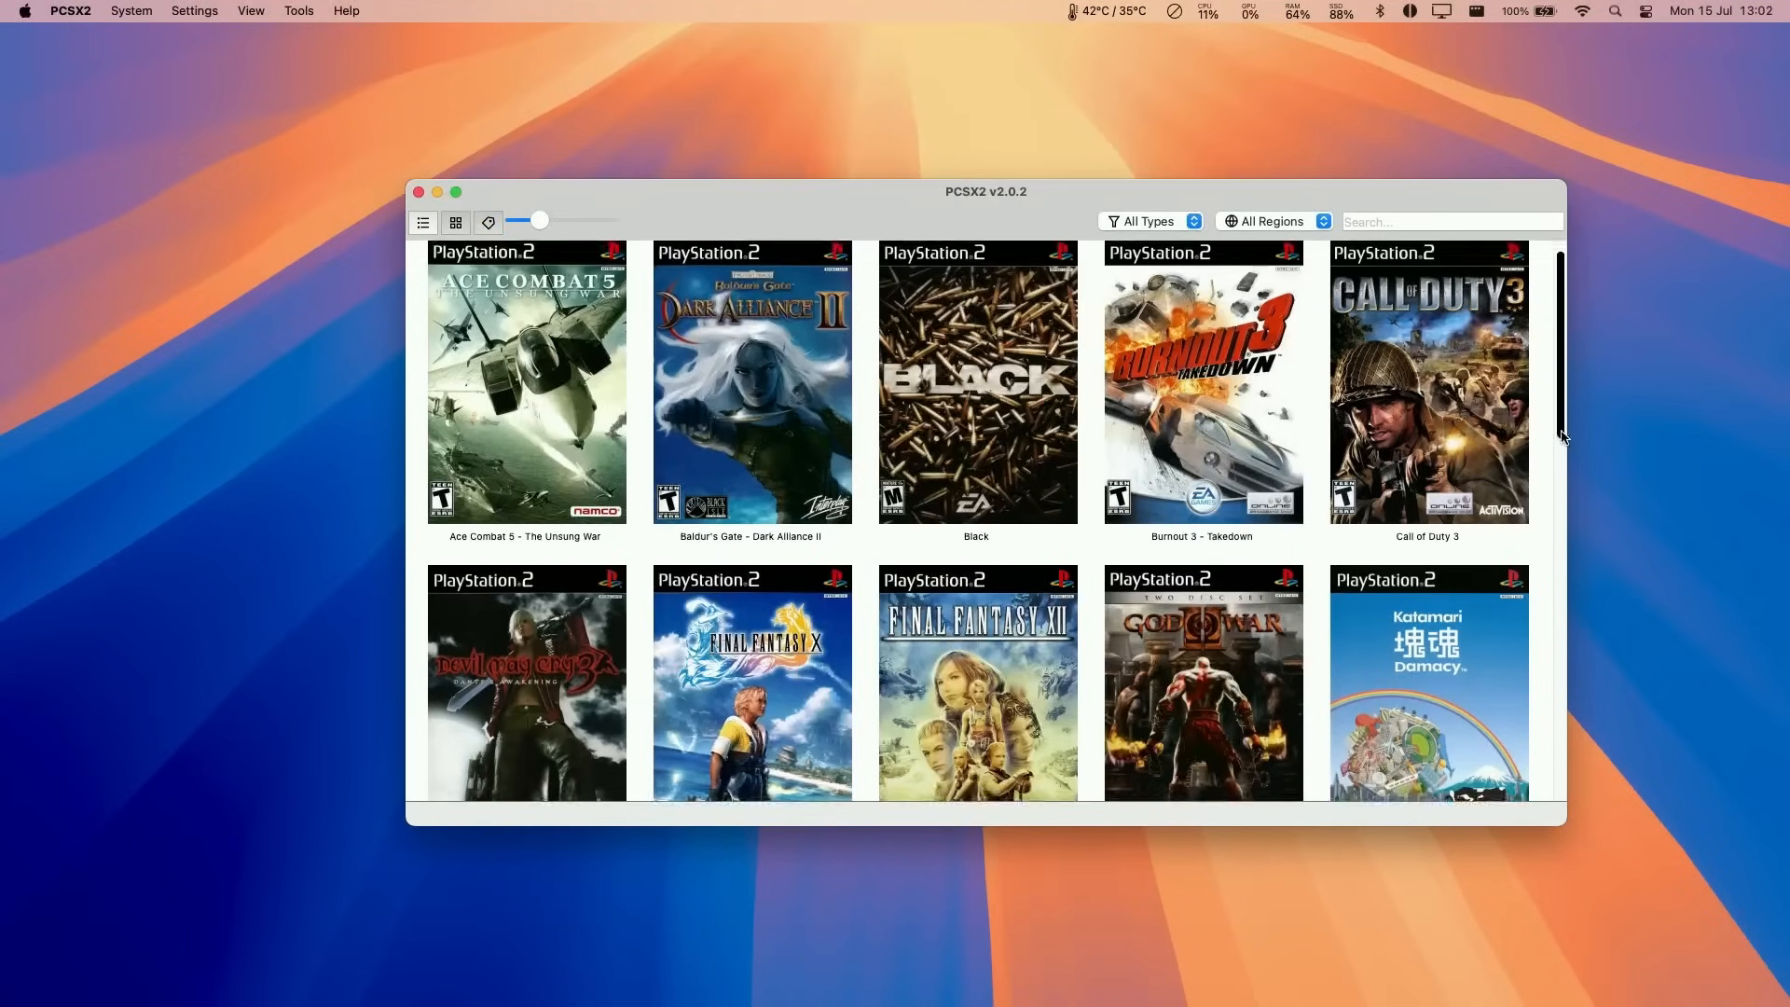
# Boot Shadow of the Colossus from the game grid.
pyautogui.scroll(-3)
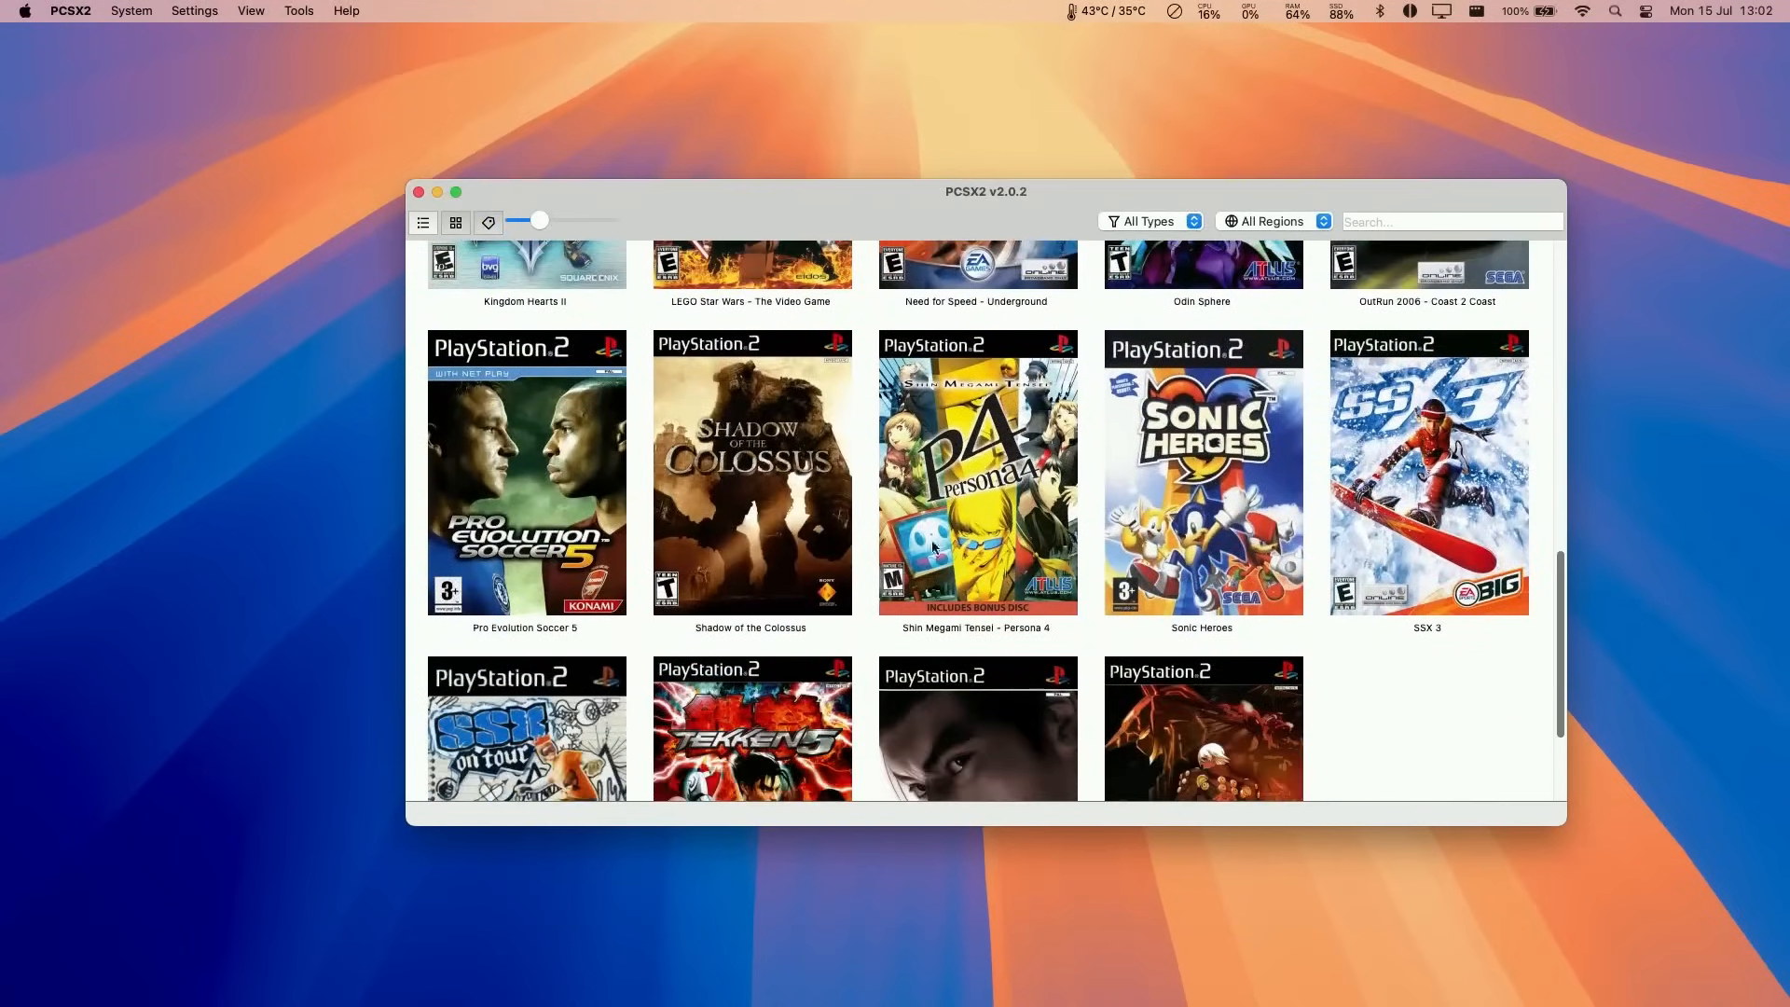
pyautogui.click(751, 471)
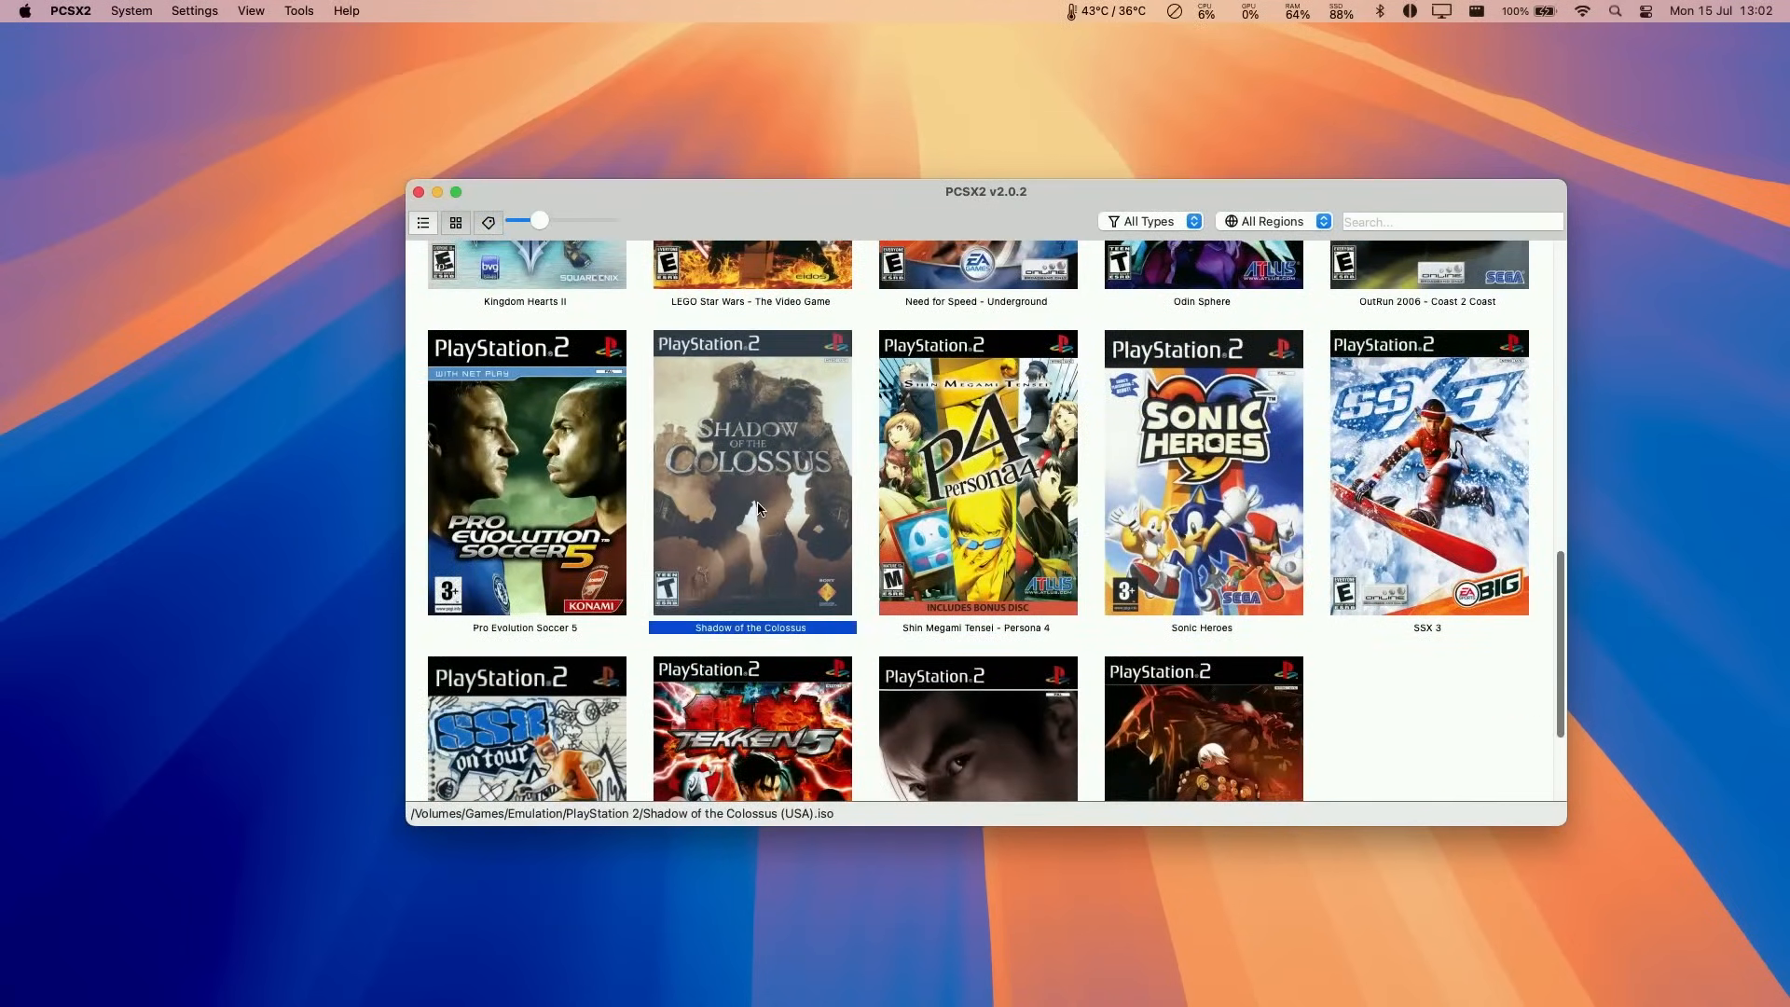
pyautogui.doubleClick(751, 471)
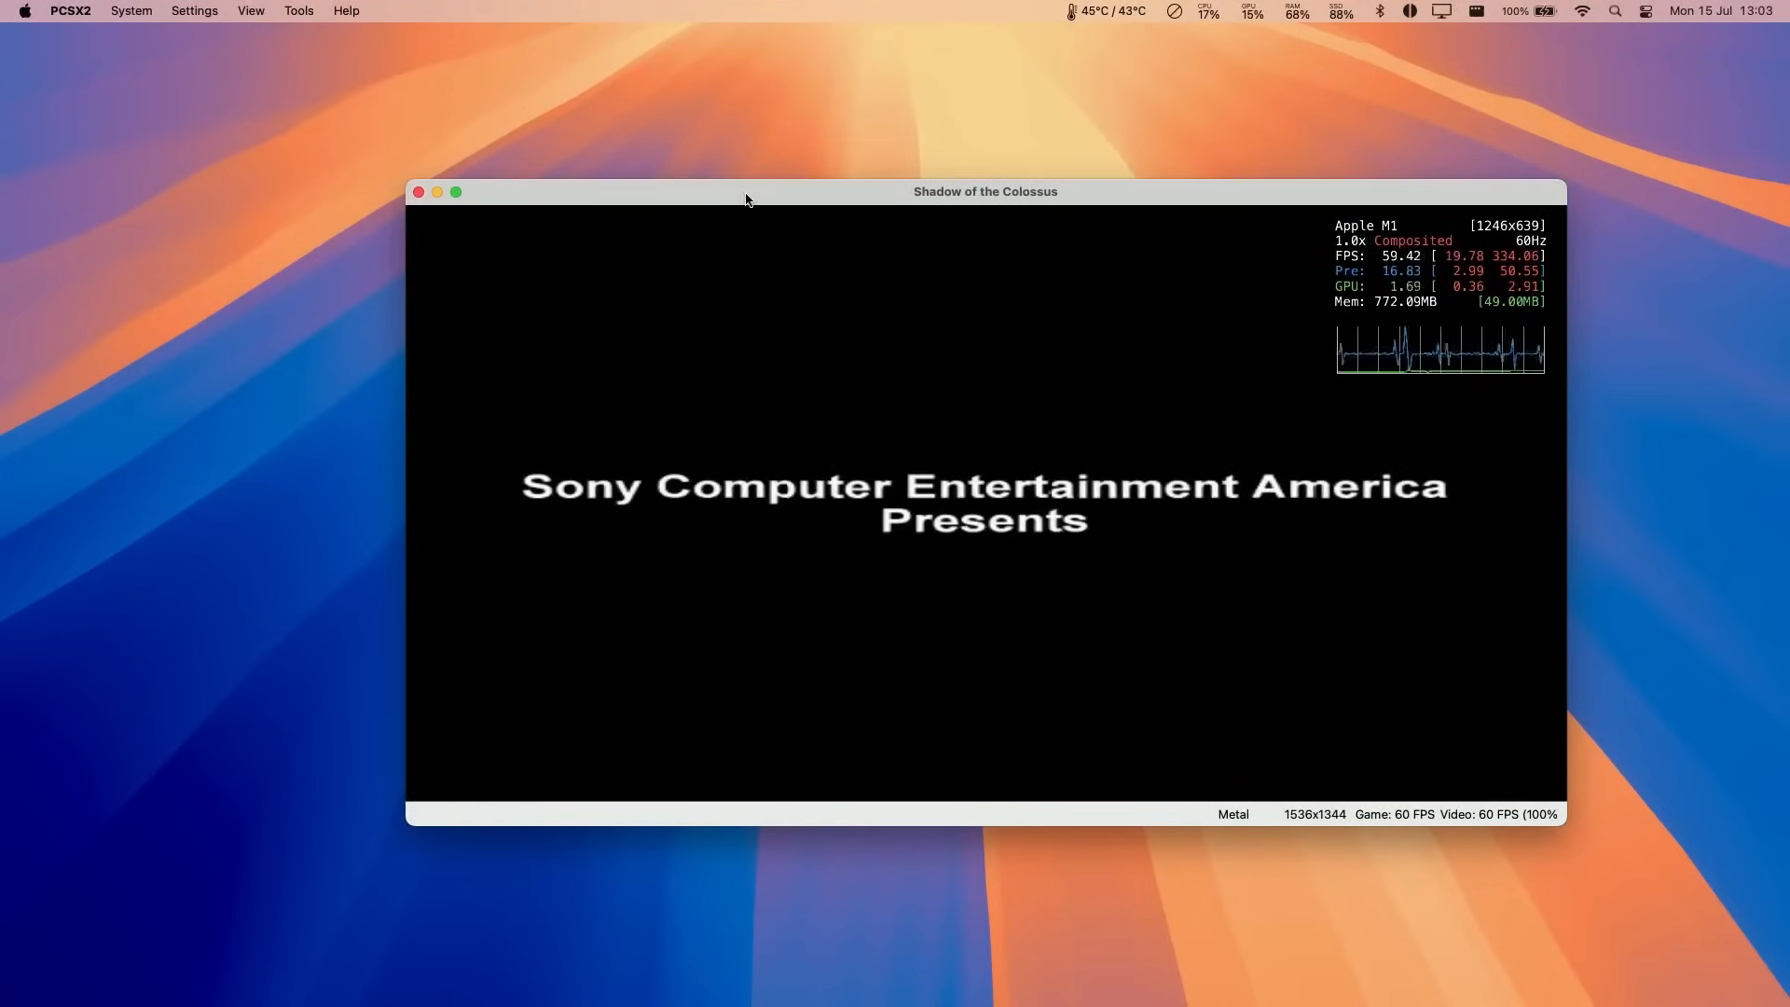
# Set Blending Accuracy to Full (Slow) in Graphics > Rendering while the game runs, then close settings.
pyautogui.click(131, 11)
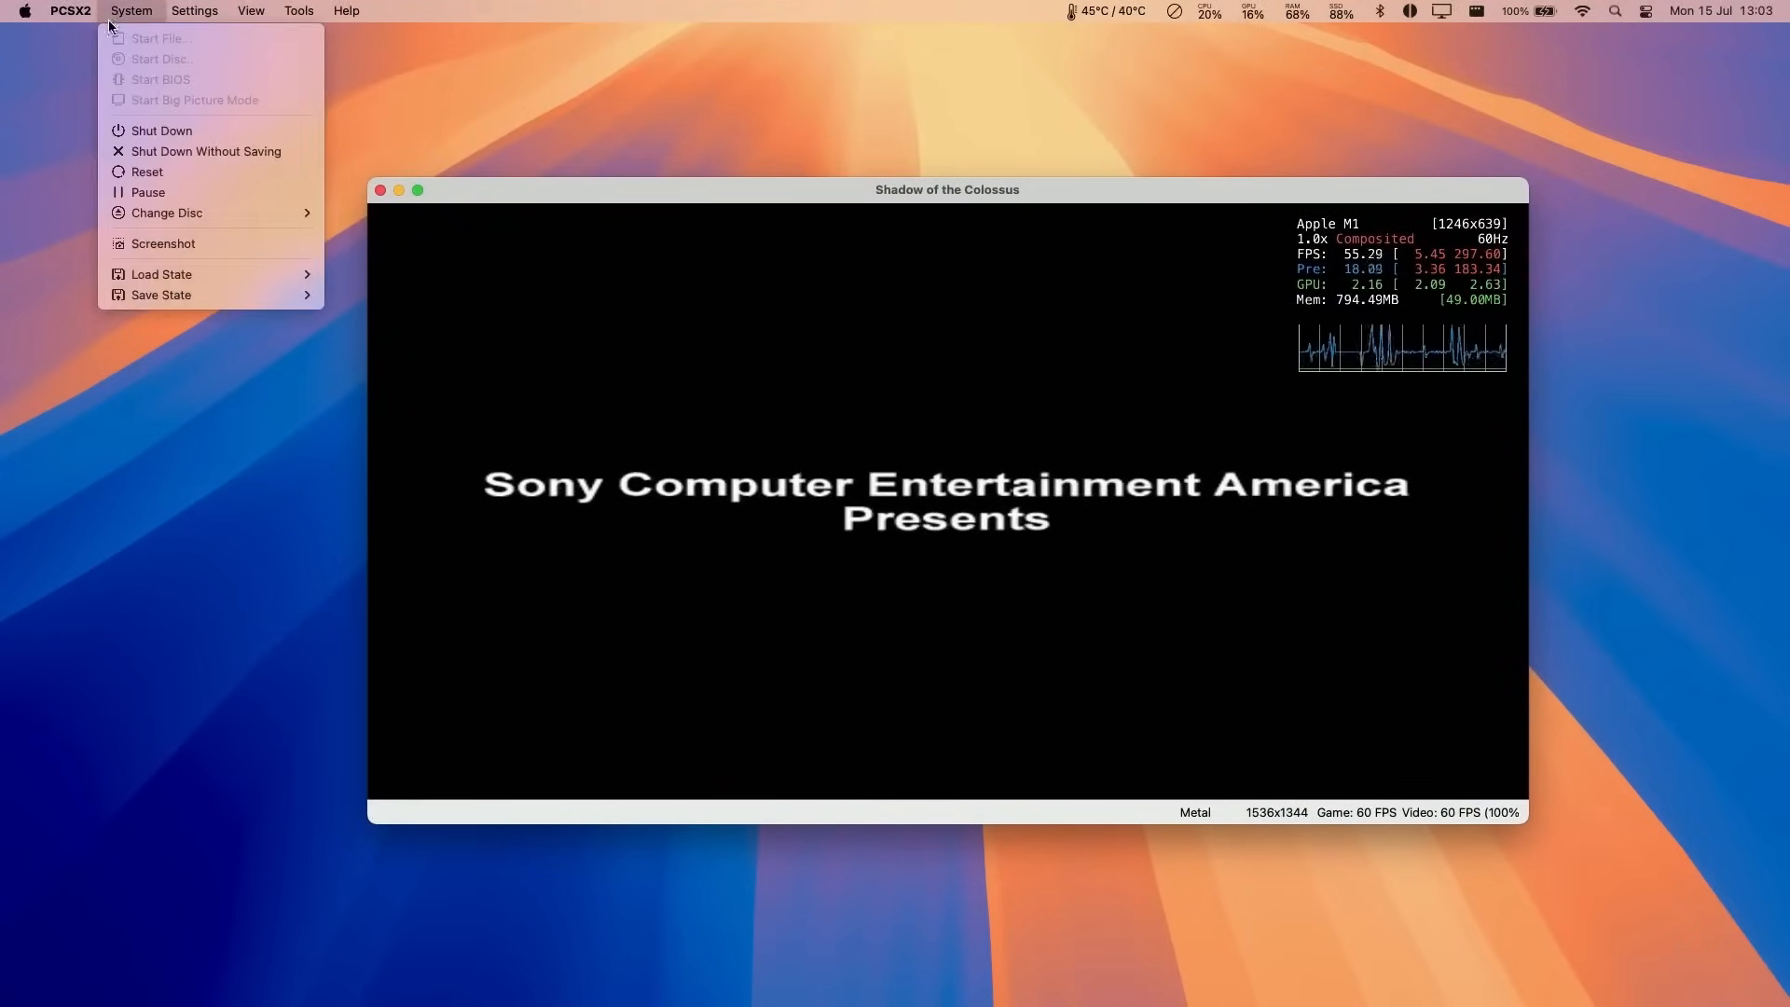
pyautogui.click(192, 11)
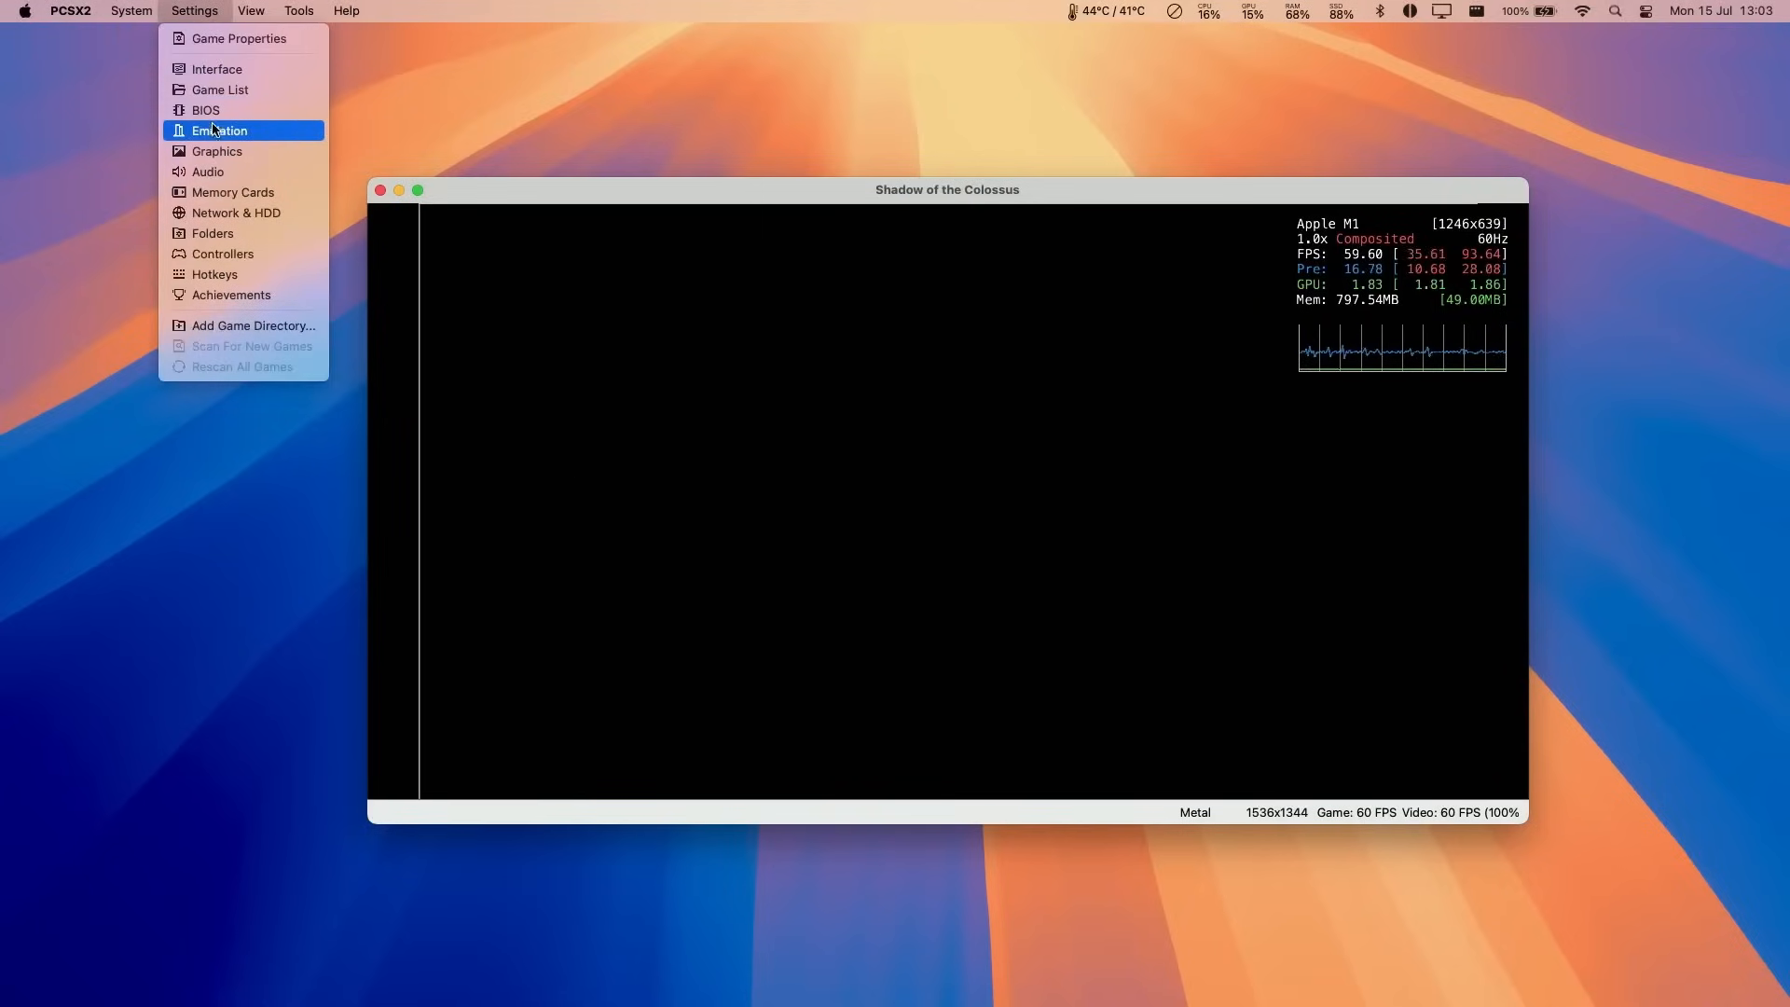
pyautogui.click(216, 151)
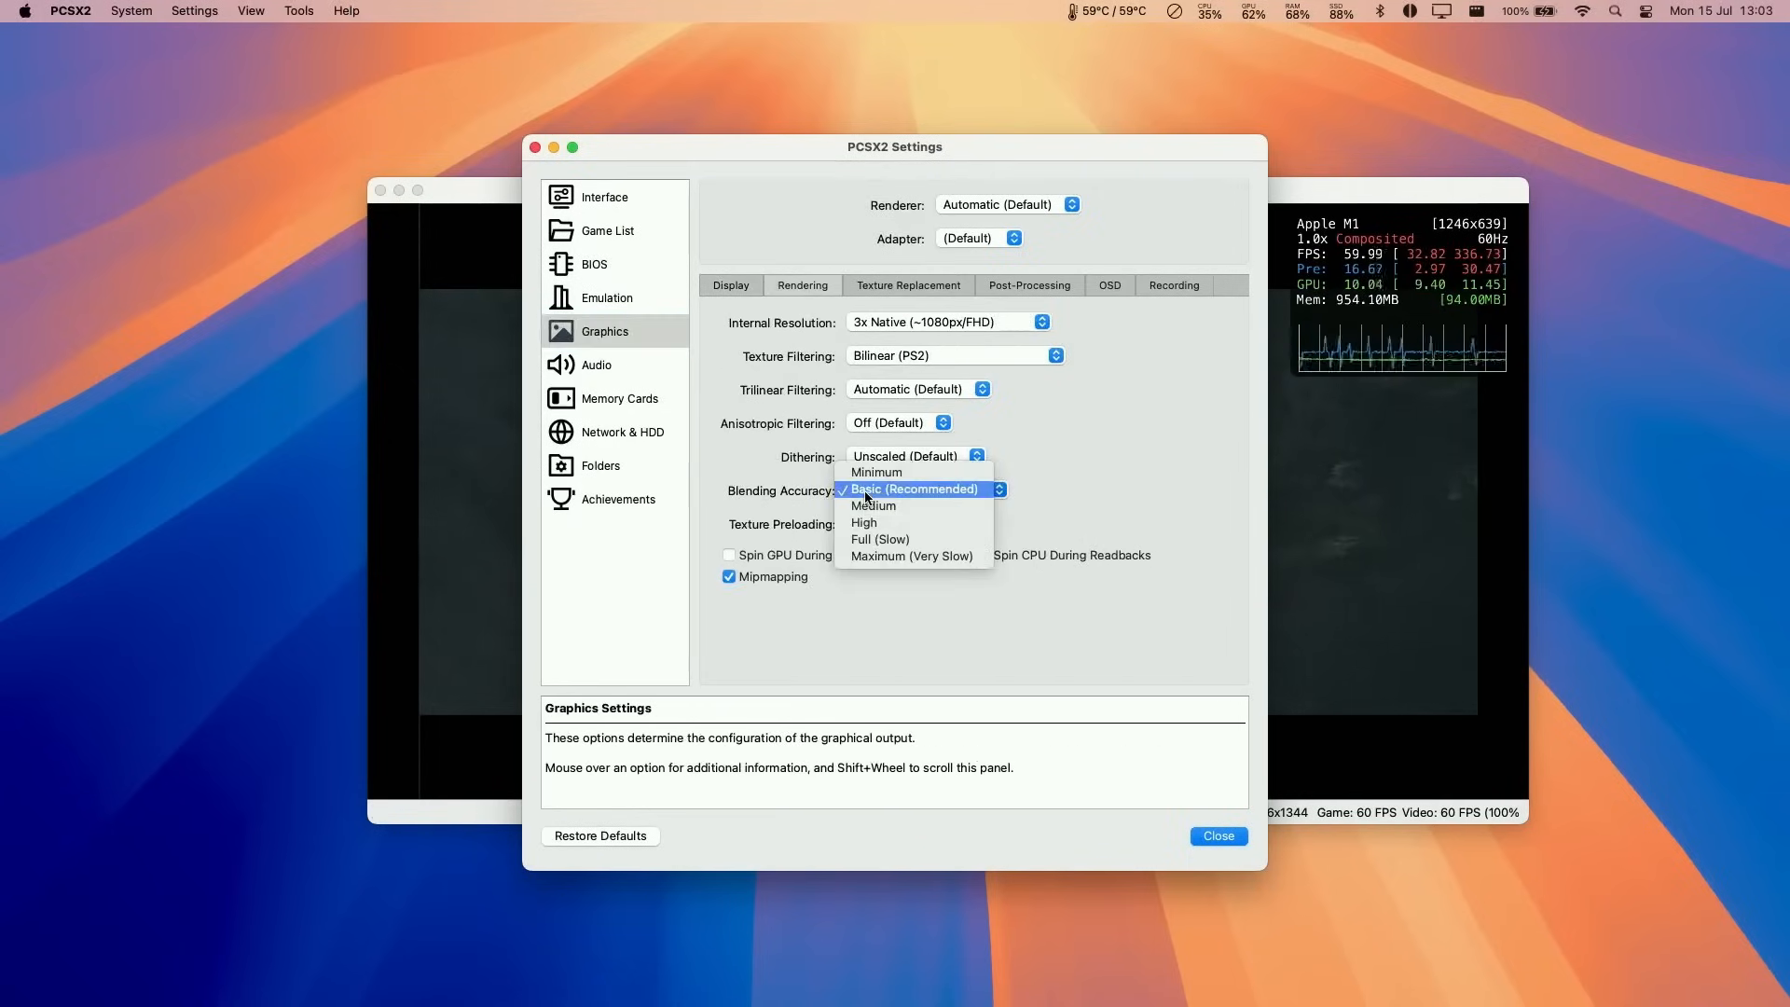
pyautogui.click(878, 539)
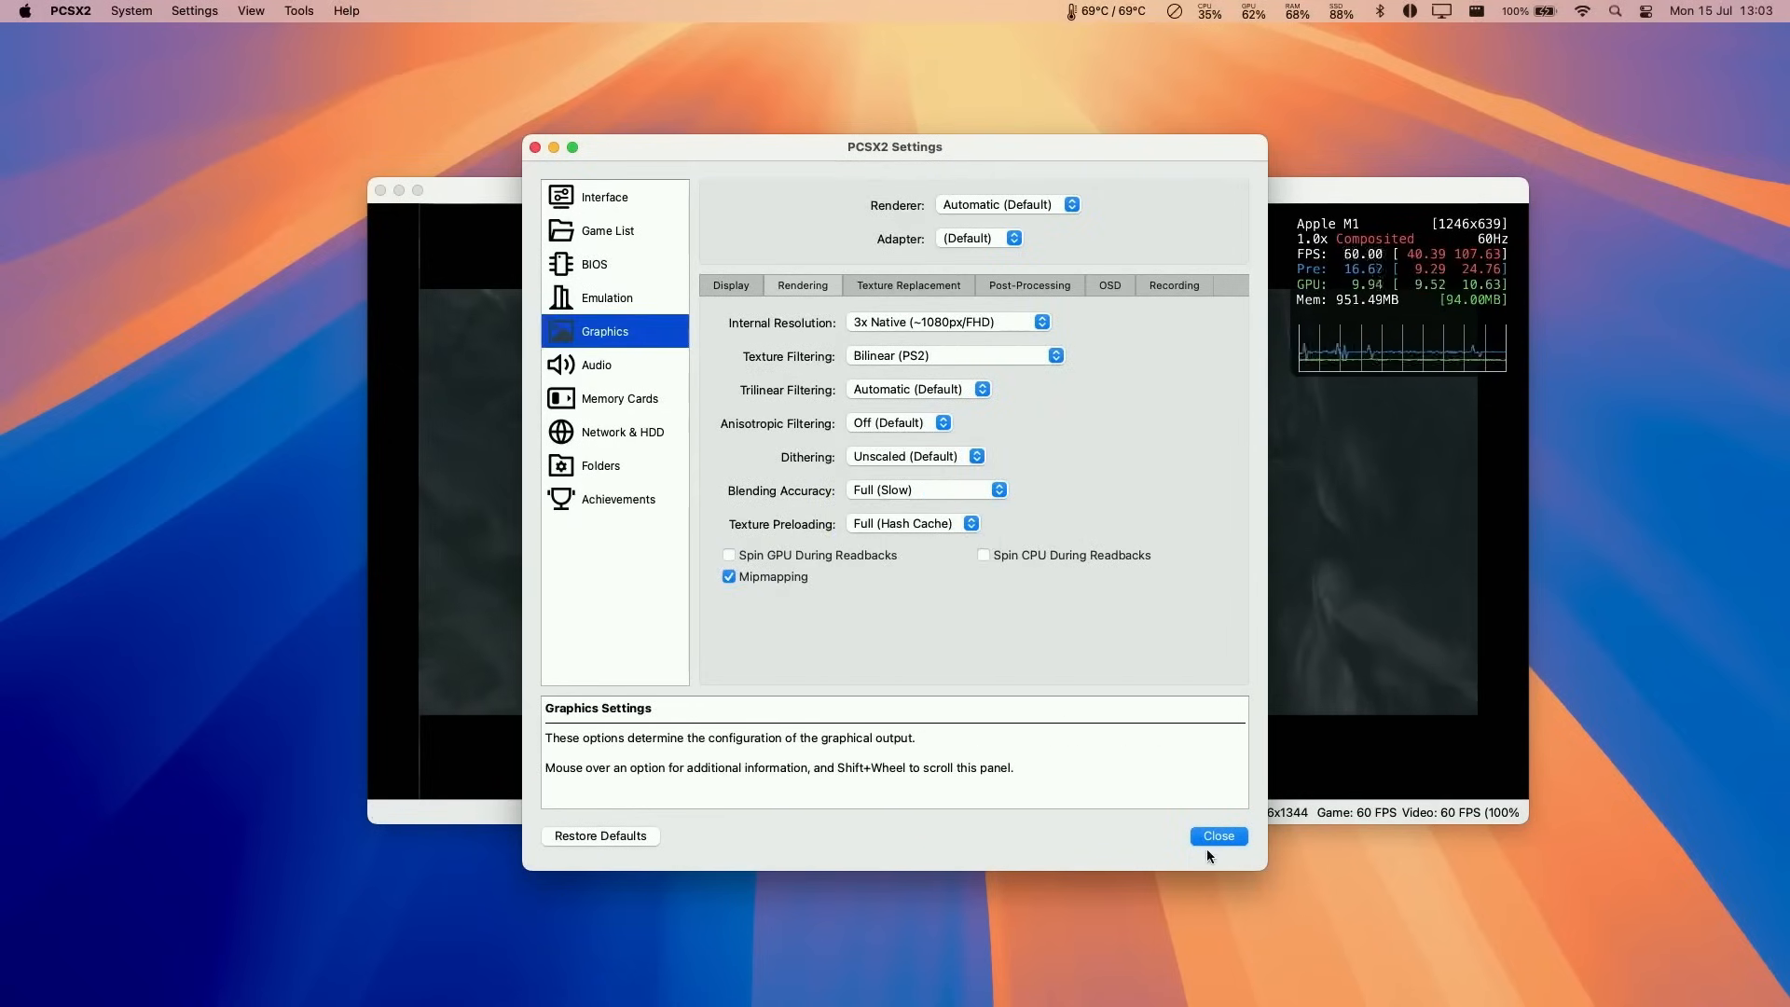
pyautogui.click(1217, 835)
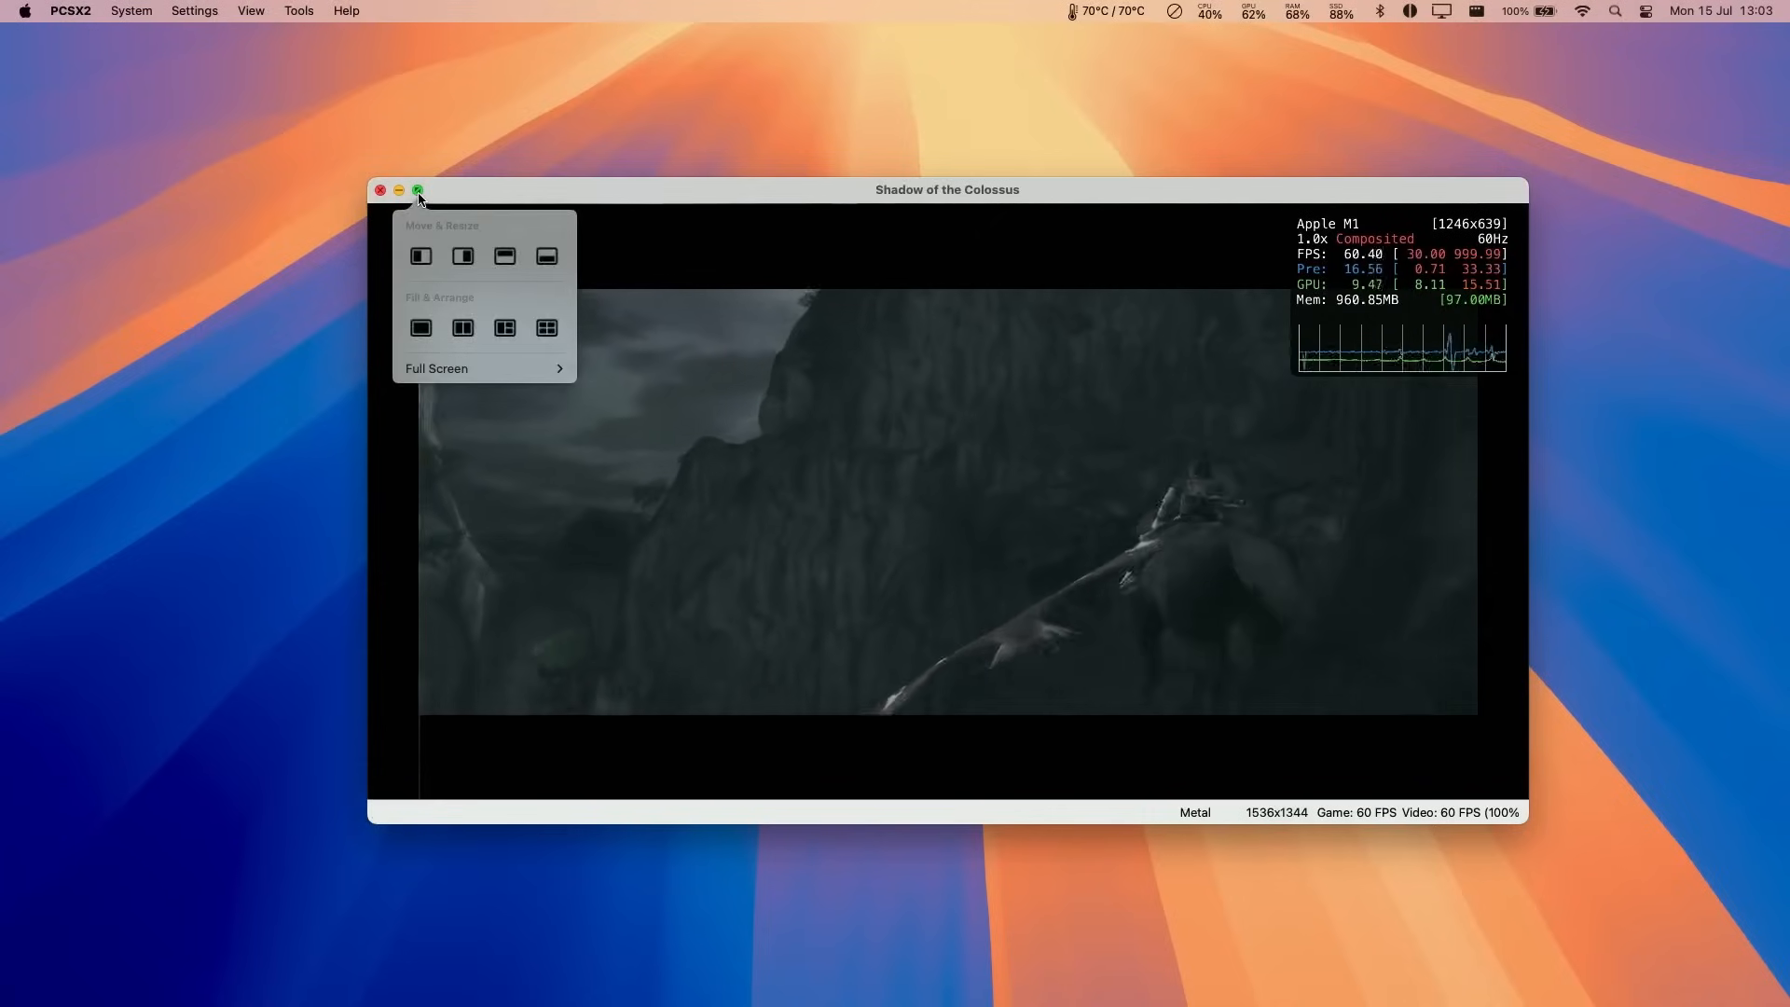